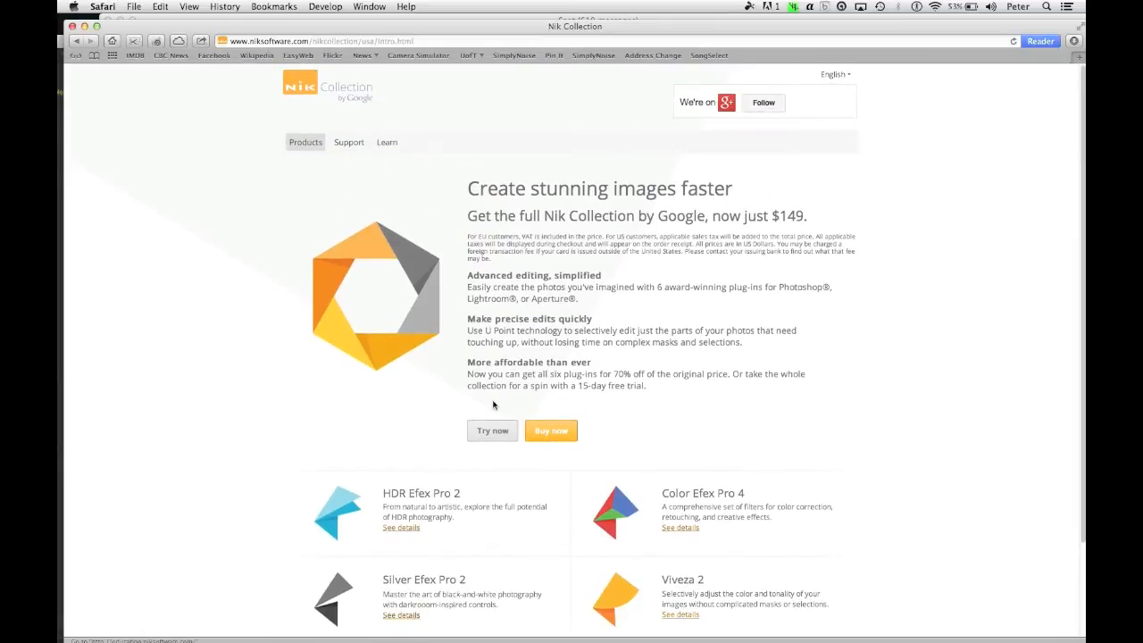
Send a copy of the boardwalk photo with Lightroom adjustments to Silver Efex Pro 2.
scroll("down", 3)
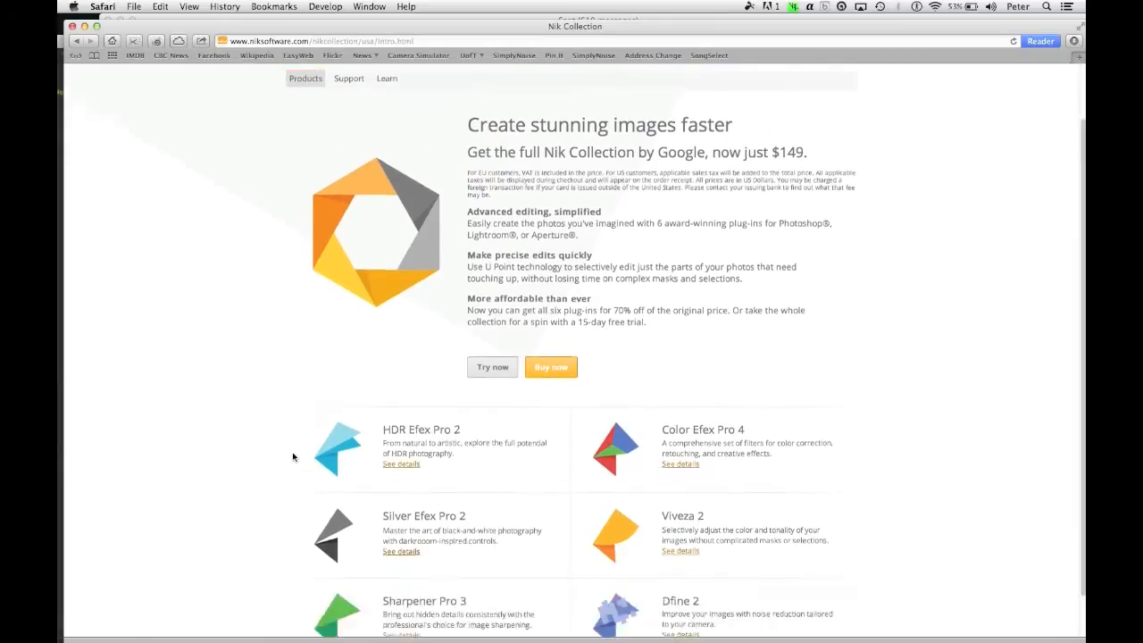
scroll("down", 3)
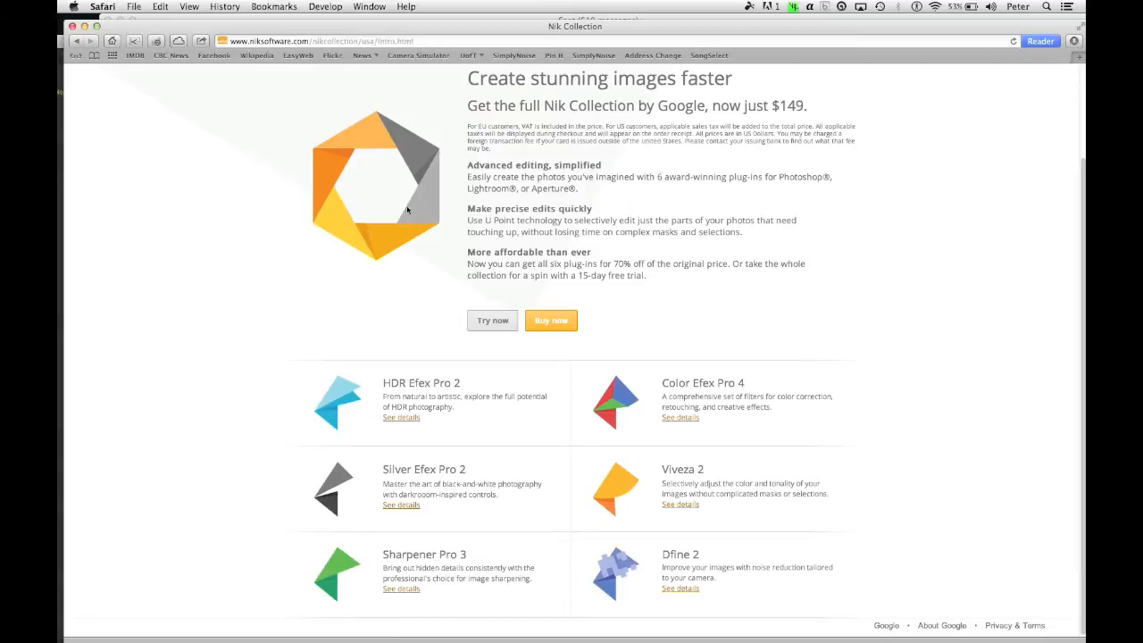
mouse_move(764, 295)
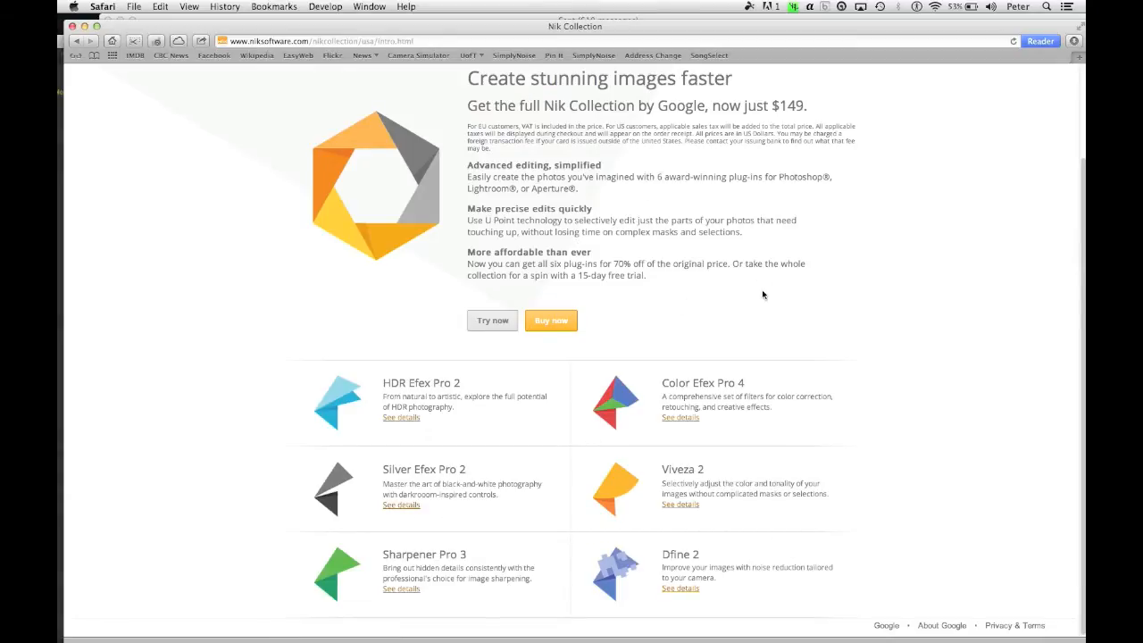
mouse_move(943, 318)
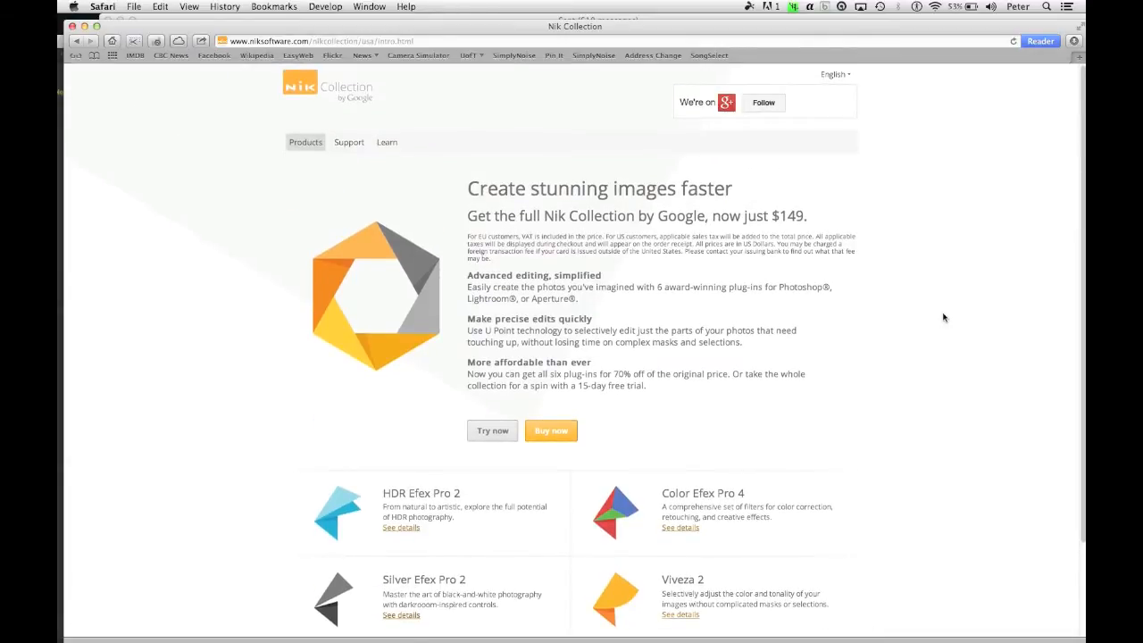
scroll("down", 3)
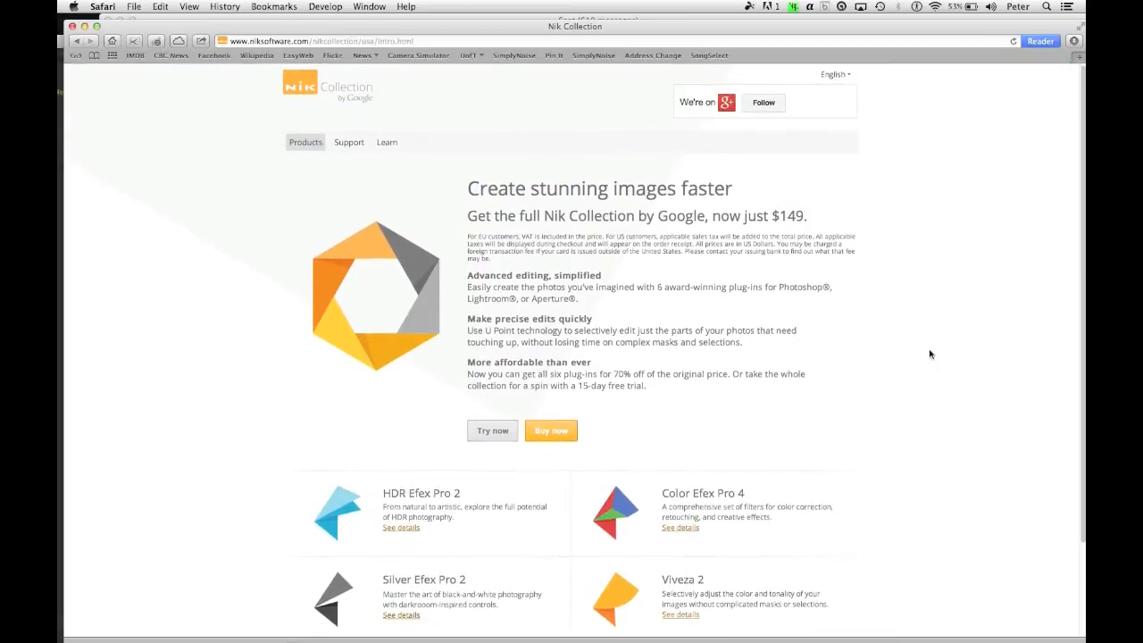
mouse_move(386, 383)
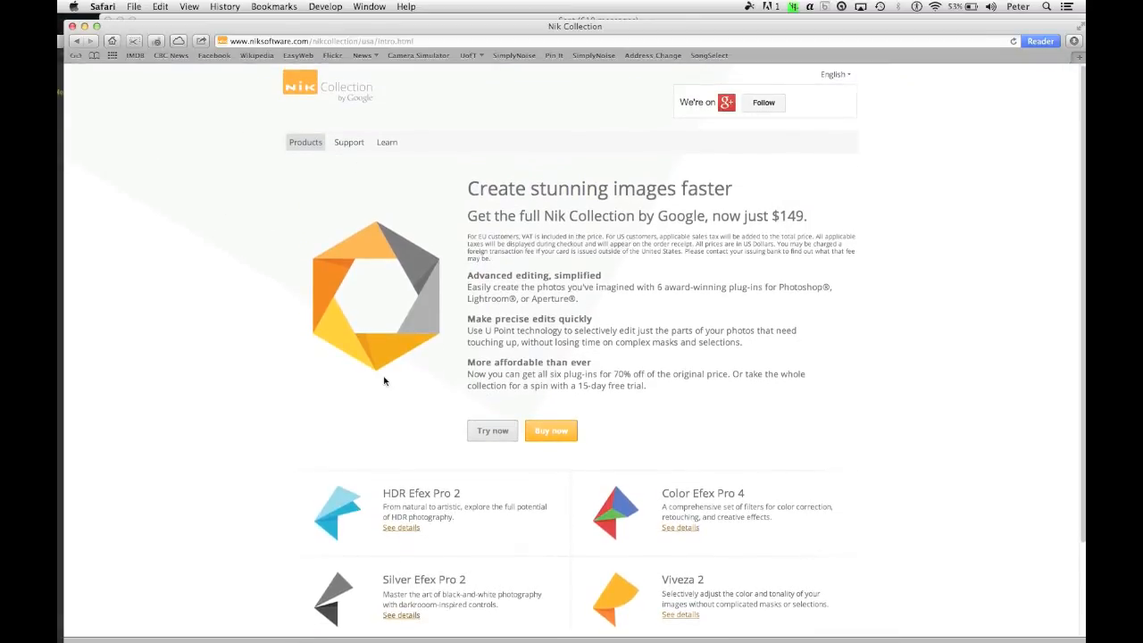
mouse_move(300, 232)
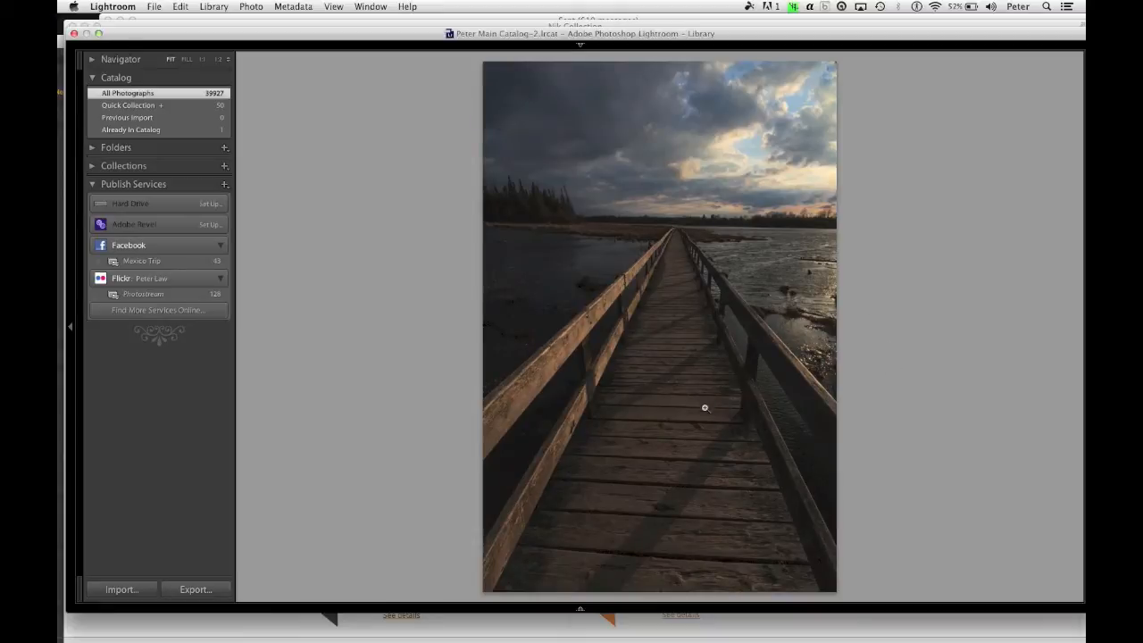
mouse_move(693, 330)
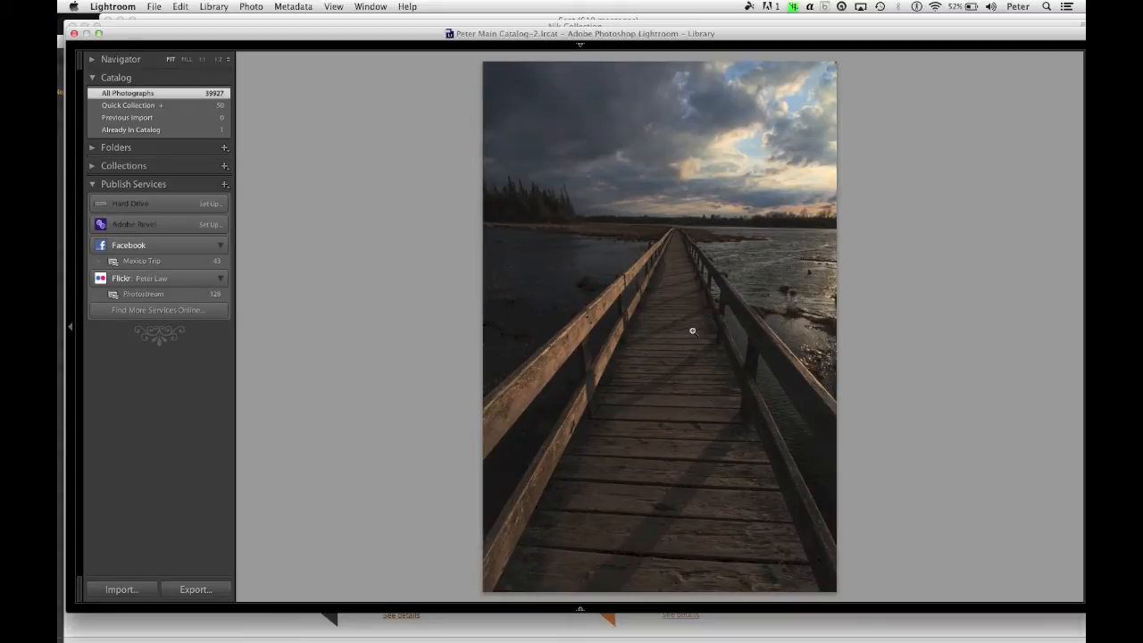
right_click(692, 330)
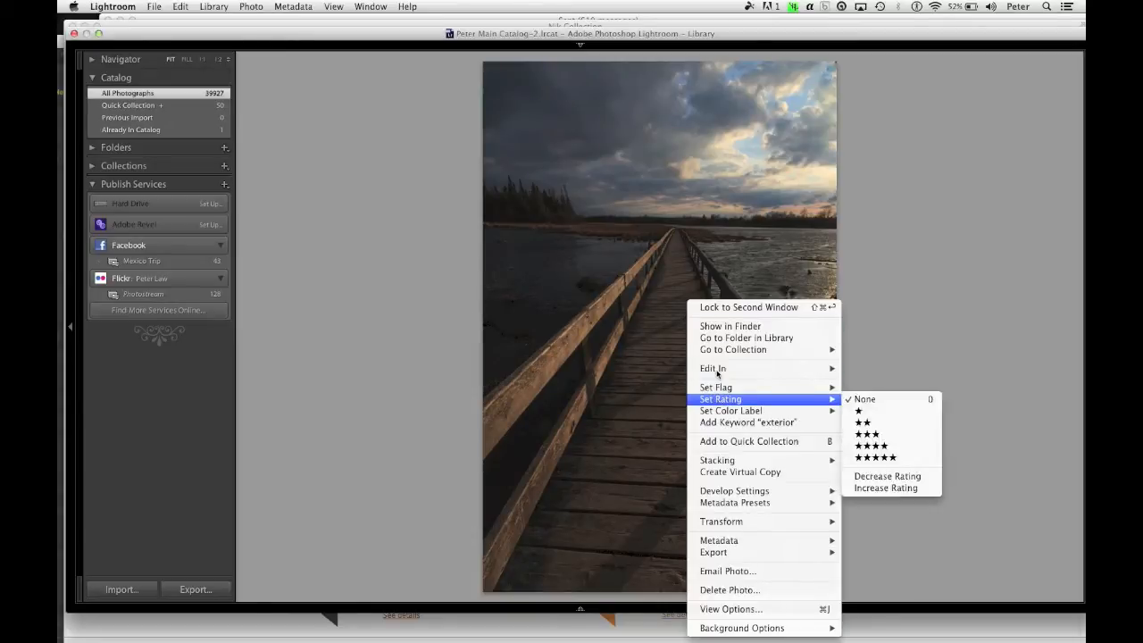
mouse_move(712, 367)
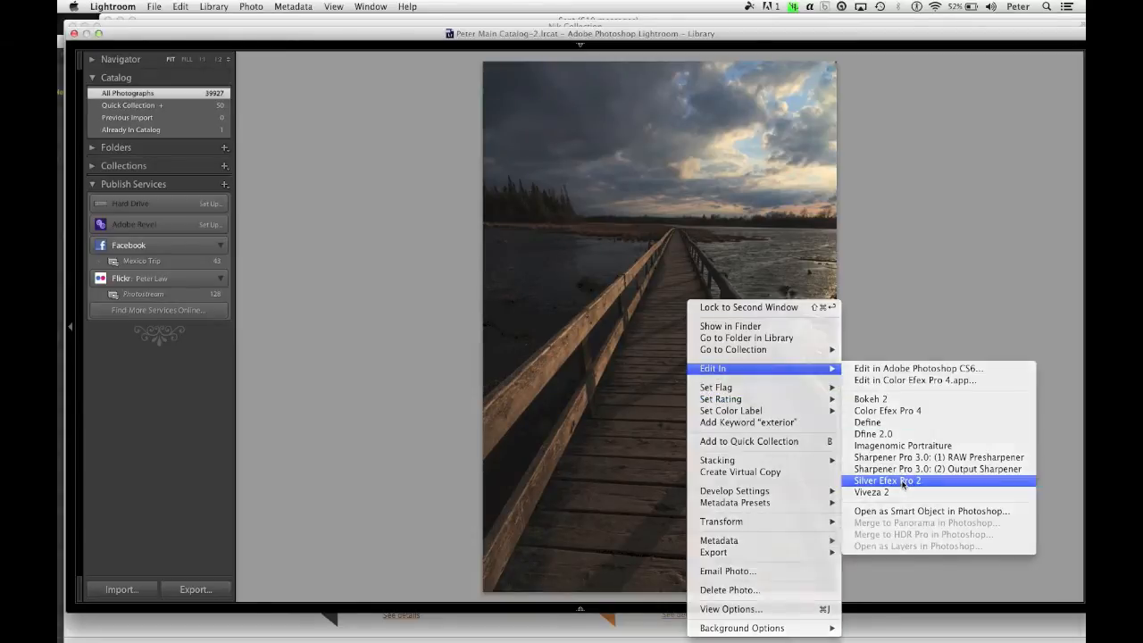
left_click(886, 480)
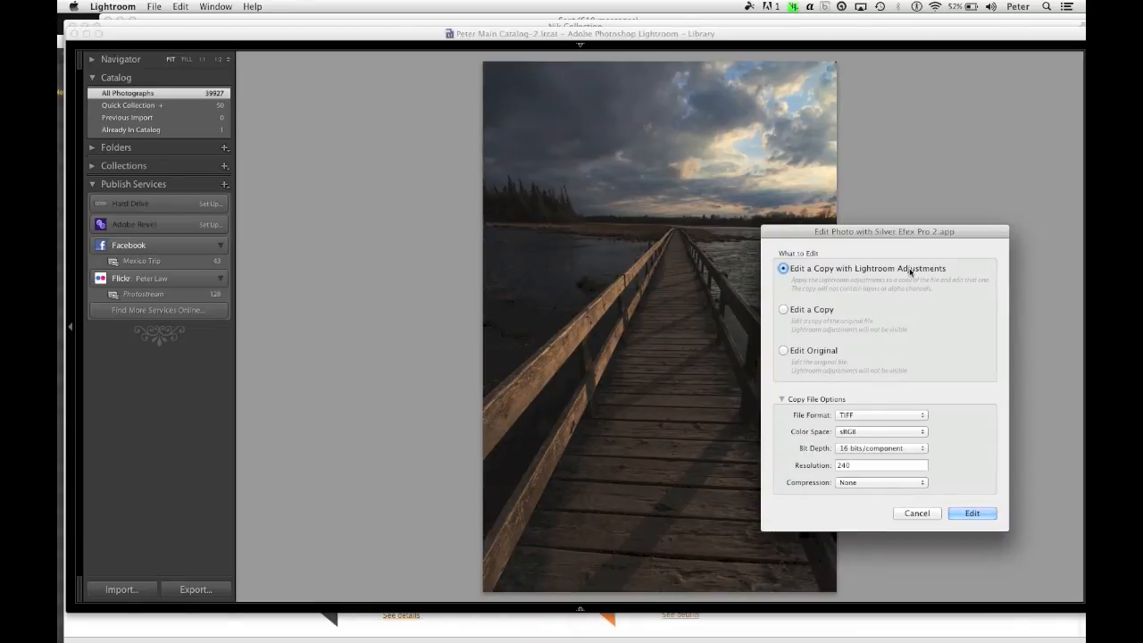
mouse_move(918, 341)
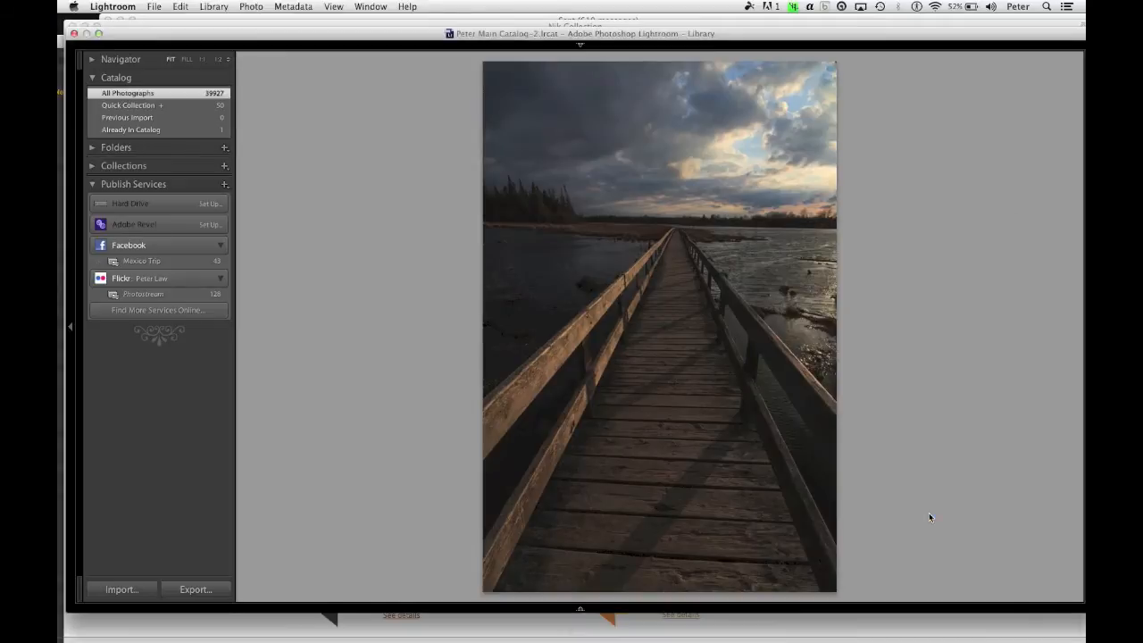
mouse_move(540, 39)
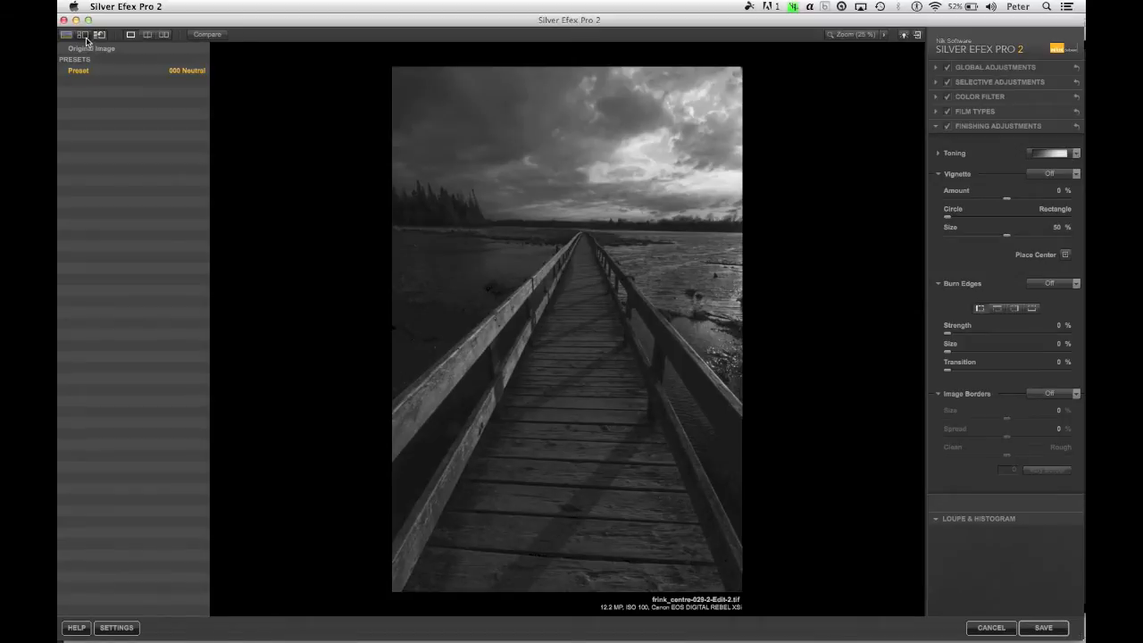
Browse the full preset library and apply a high-contrast black-and-white preset to the photo.
left_click(85, 34)
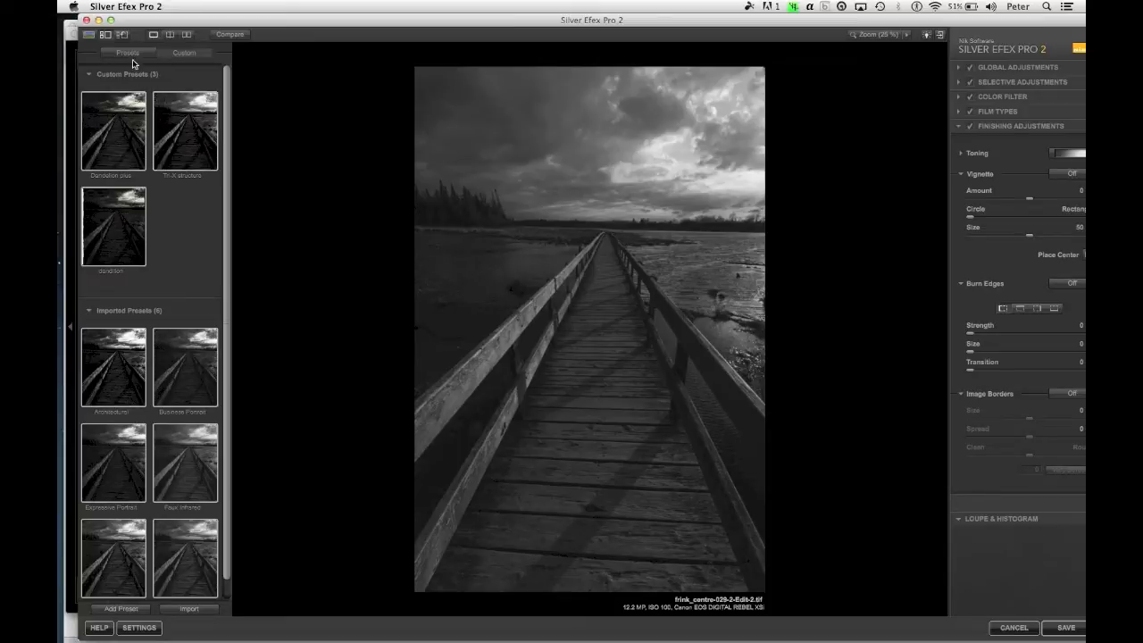
left_click(132, 51)
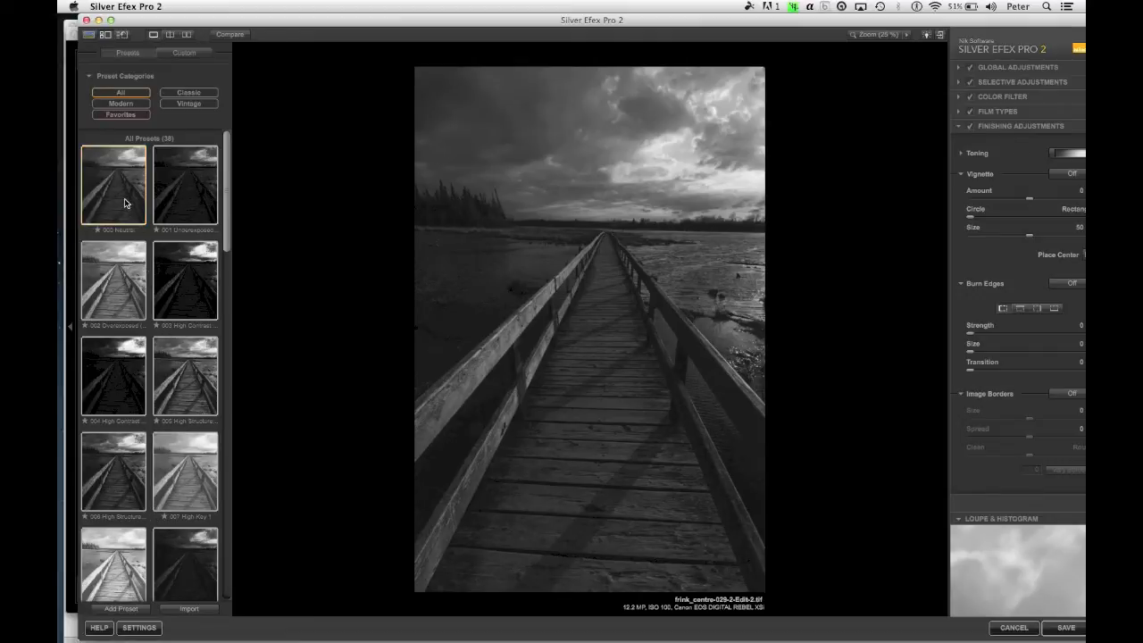
scroll("down", 3)
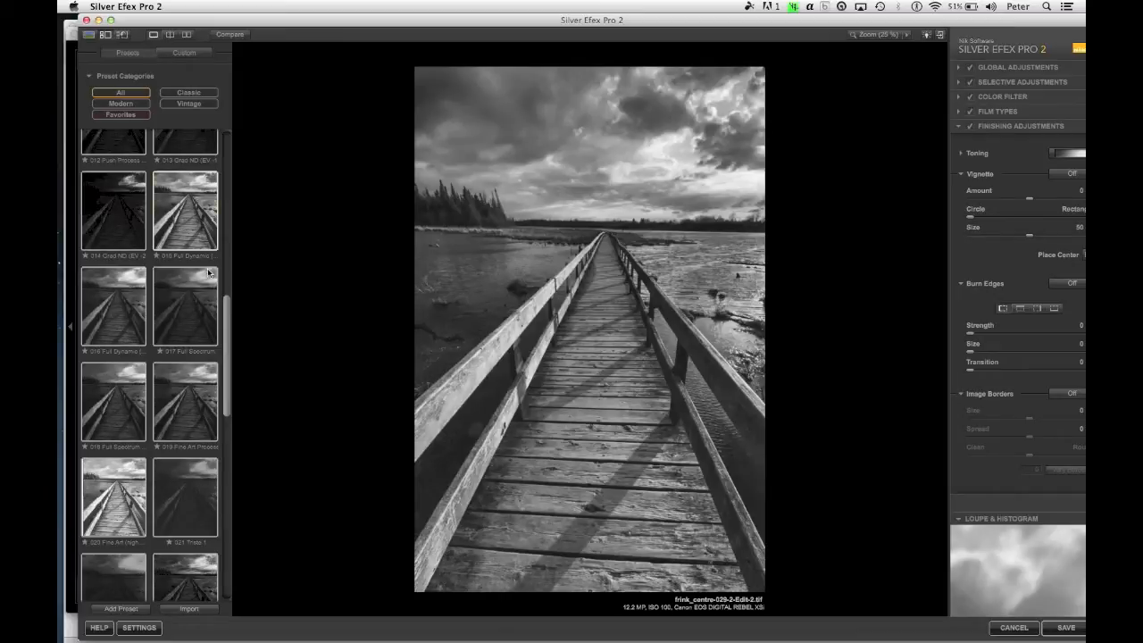
left_click(186, 210)
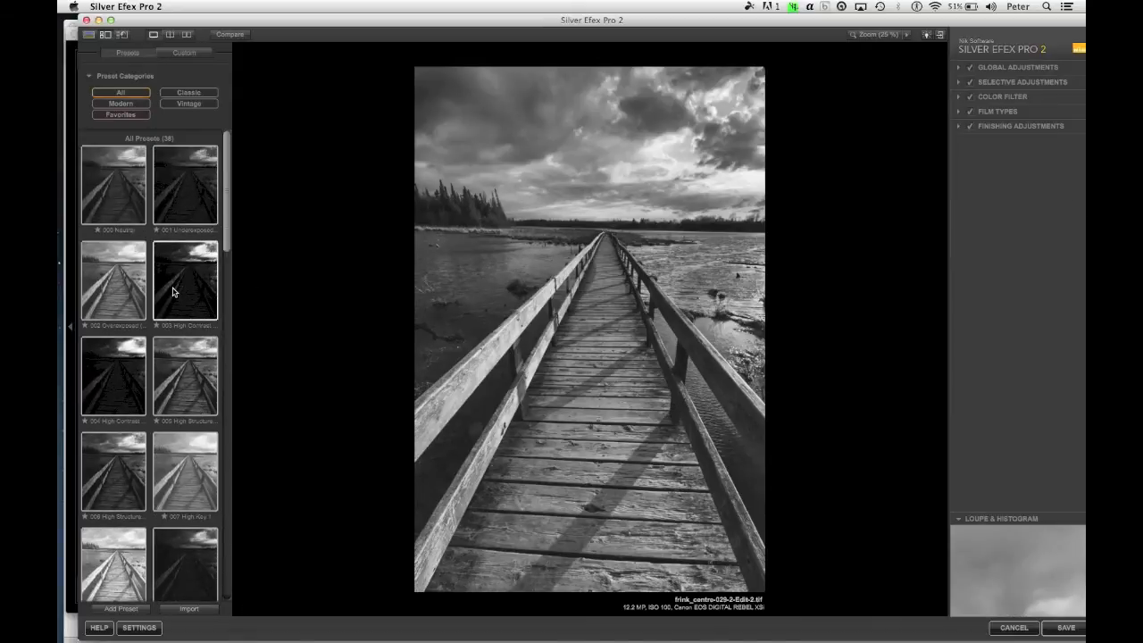
left_click(115, 184)
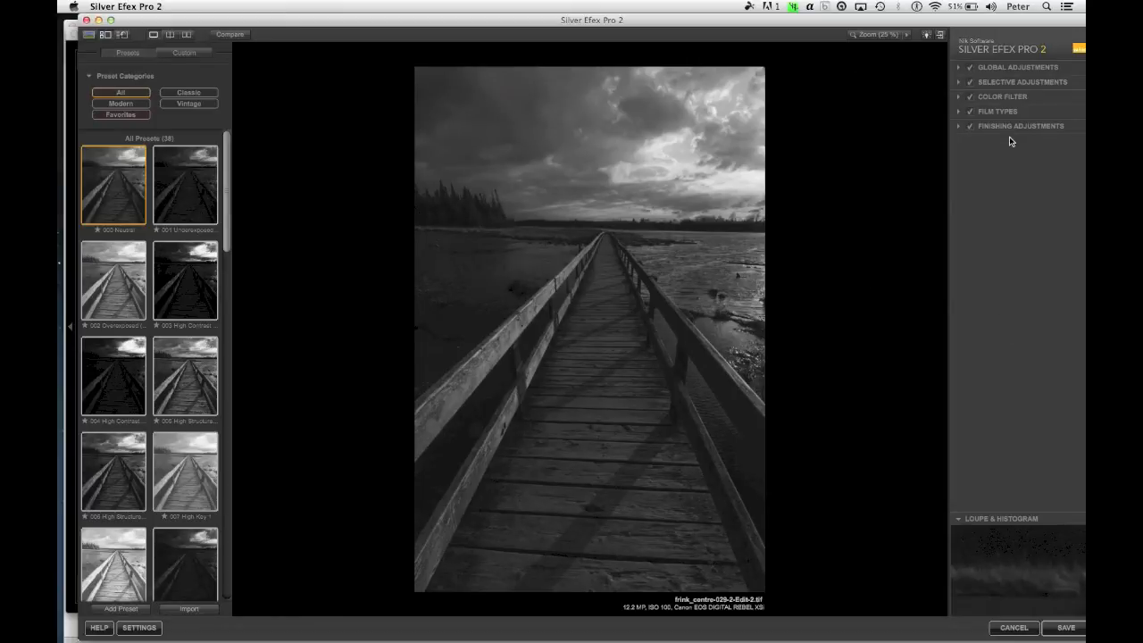
mouse_move(991, 70)
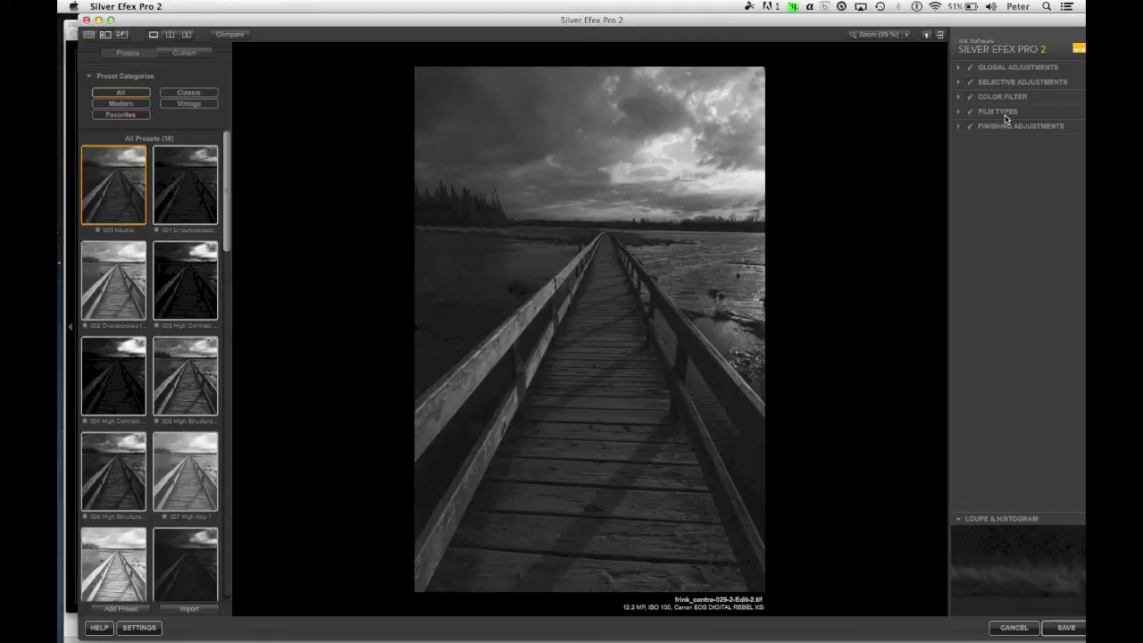
mouse_move(993, 72)
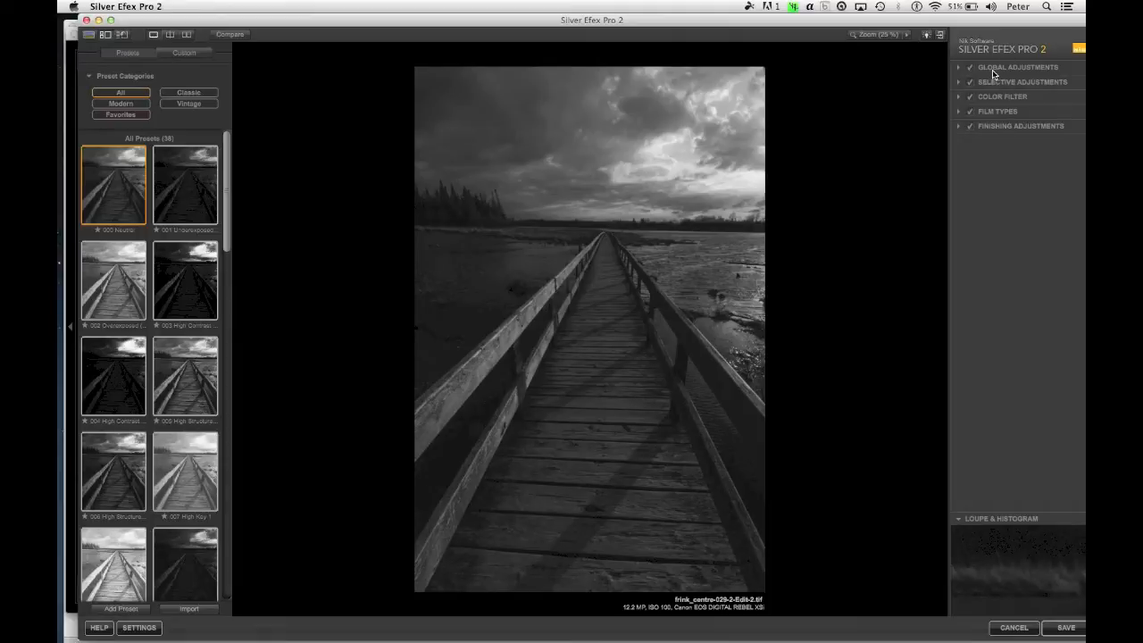
mouse_move(993, 129)
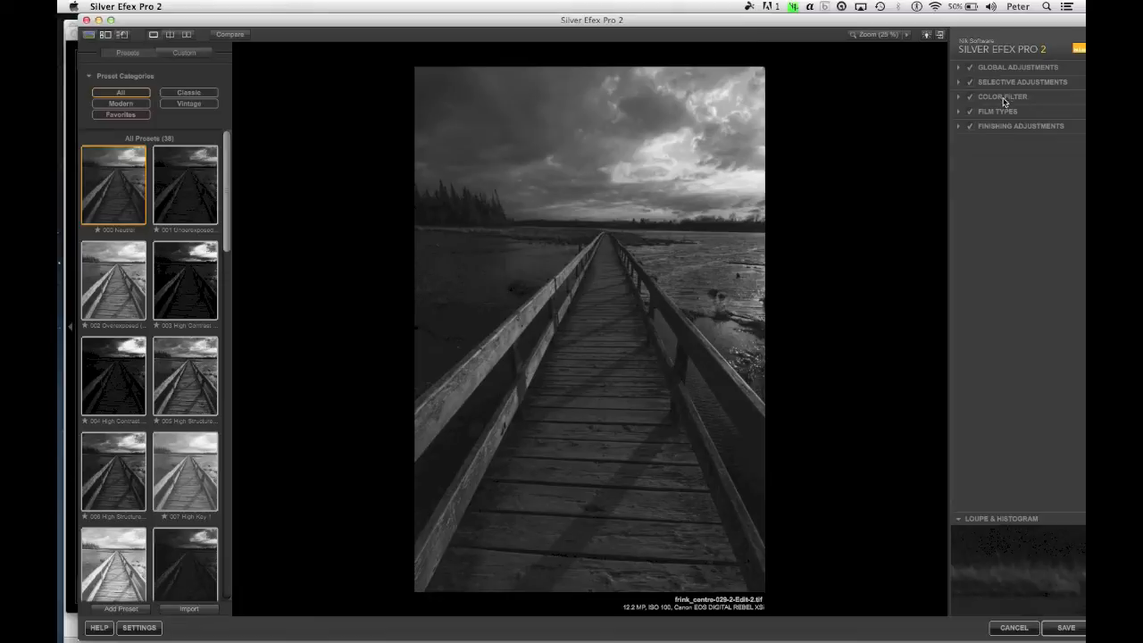
Try the Kodak Tri-X 400TX Pro film emulation, then return to the neutral film type.
left_click(996, 111)
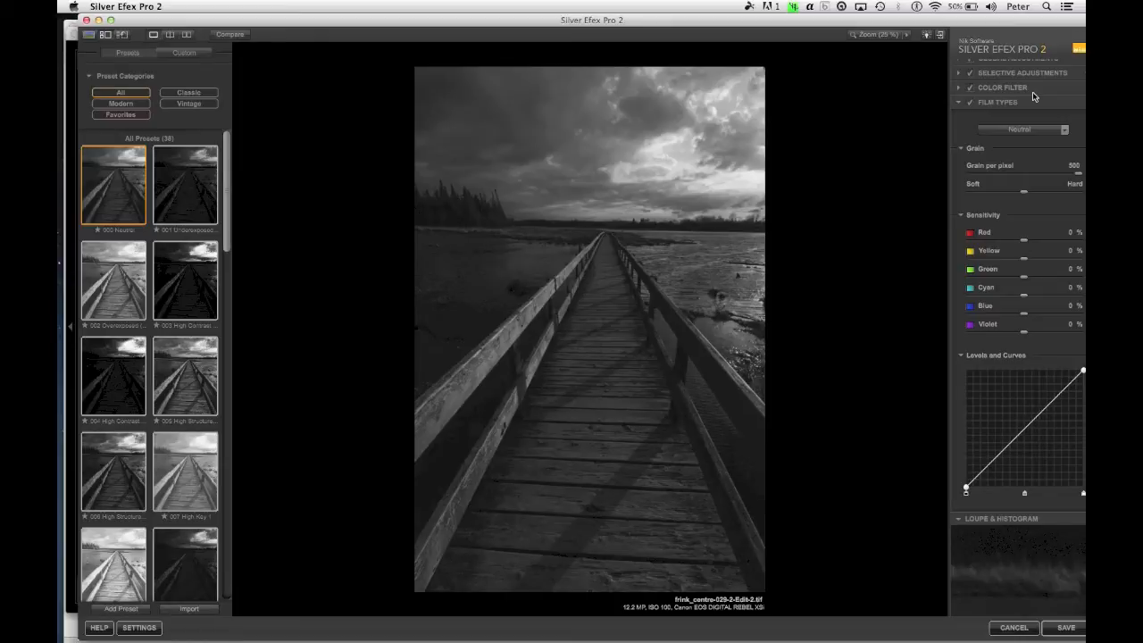
mouse_move(1064, 147)
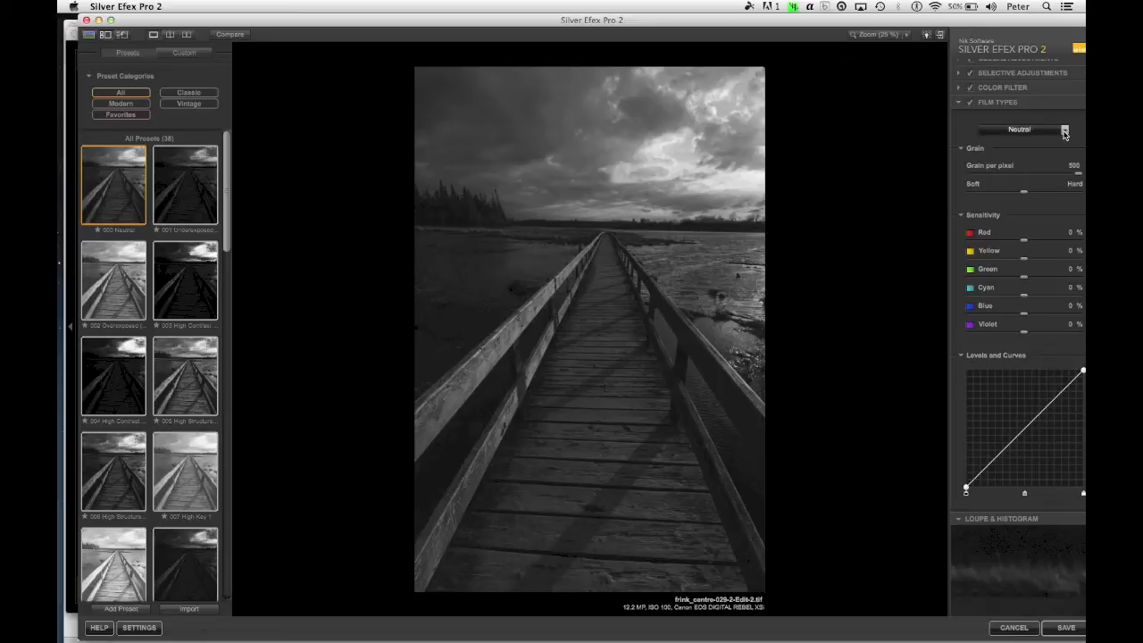
left_click(1064, 129)
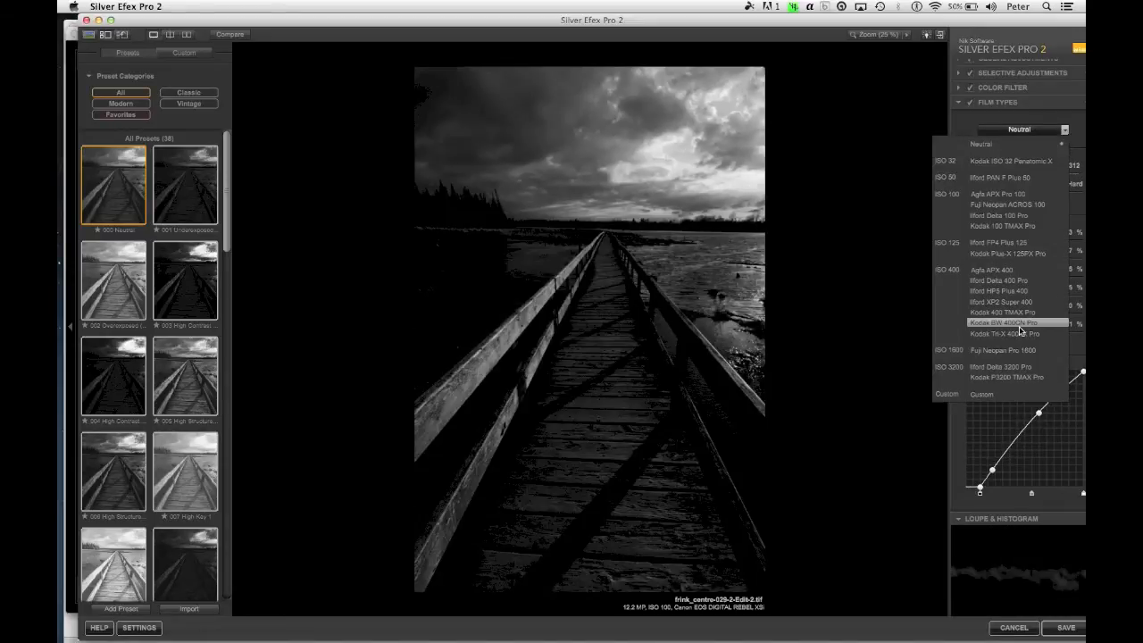
left_click(1007, 333)
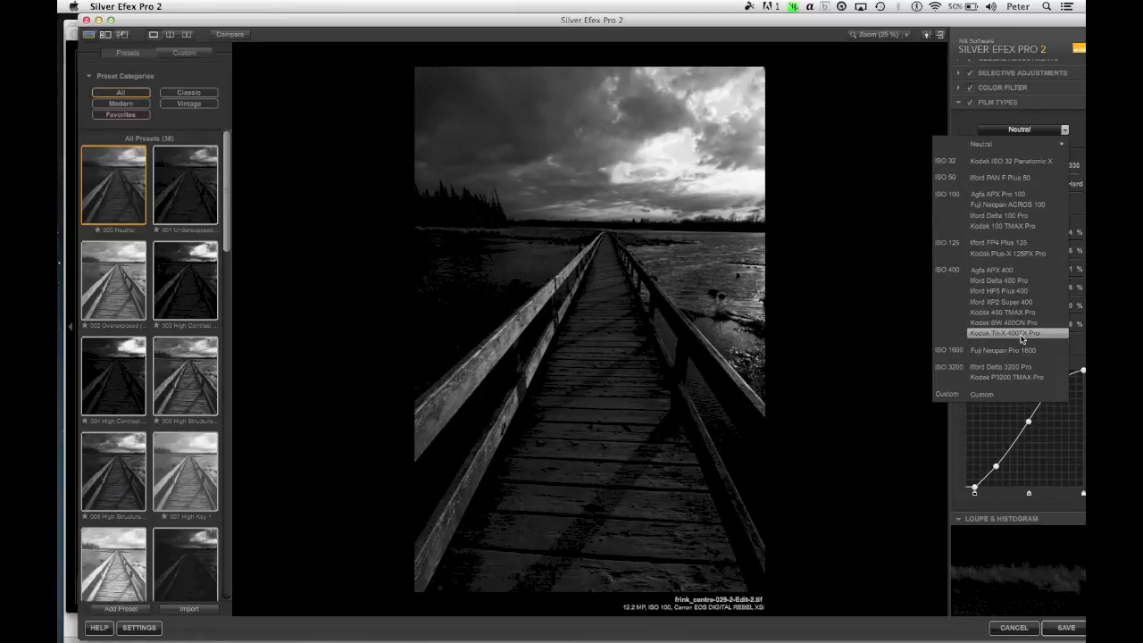
left_click(1009, 332)
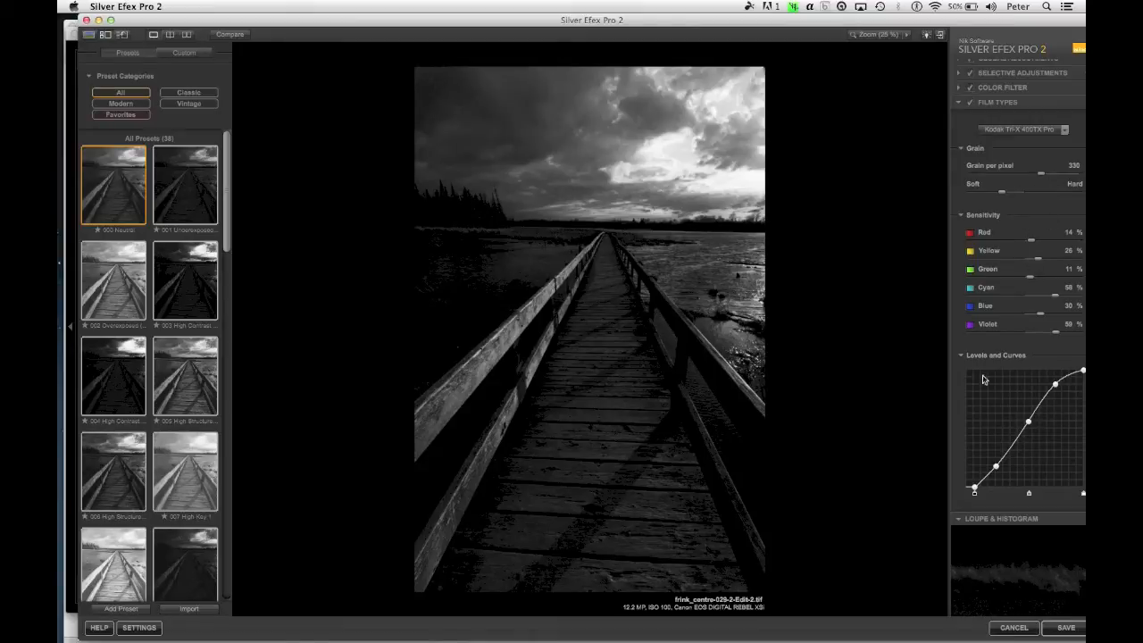
mouse_move(1036, 472)
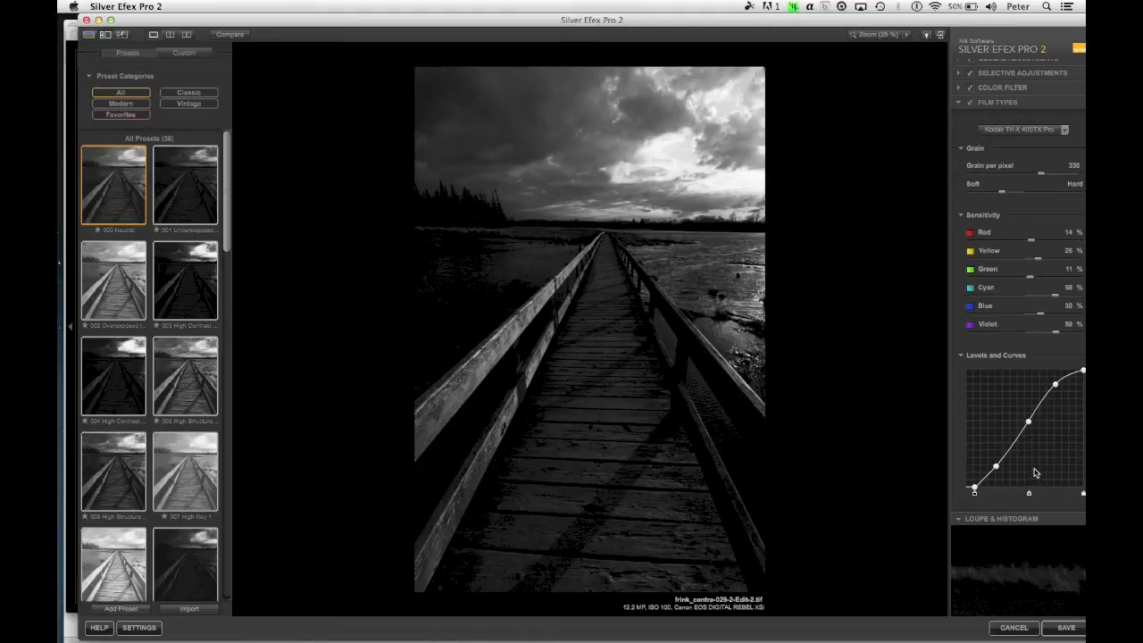
left_click(1064, 128)
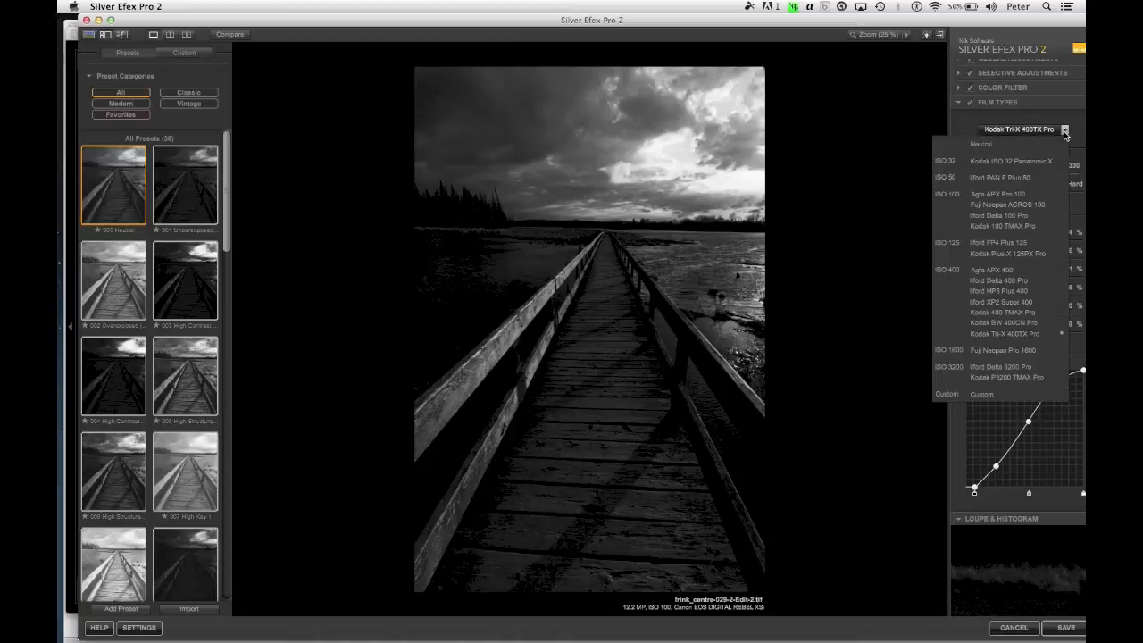
left_click(980, 143)
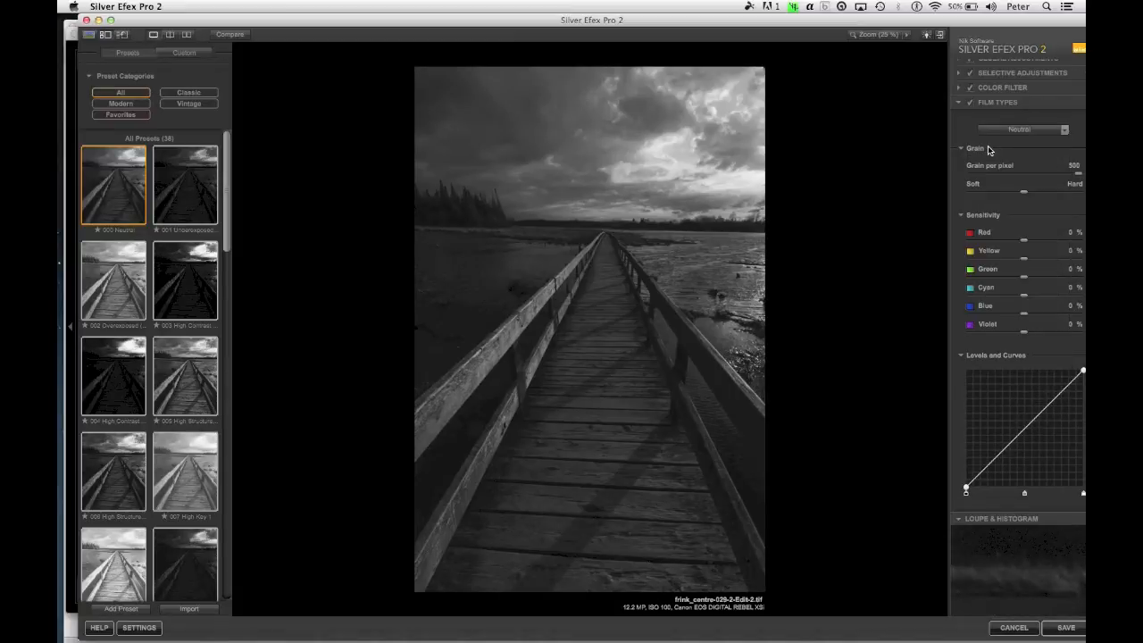
left_click(960, 111)
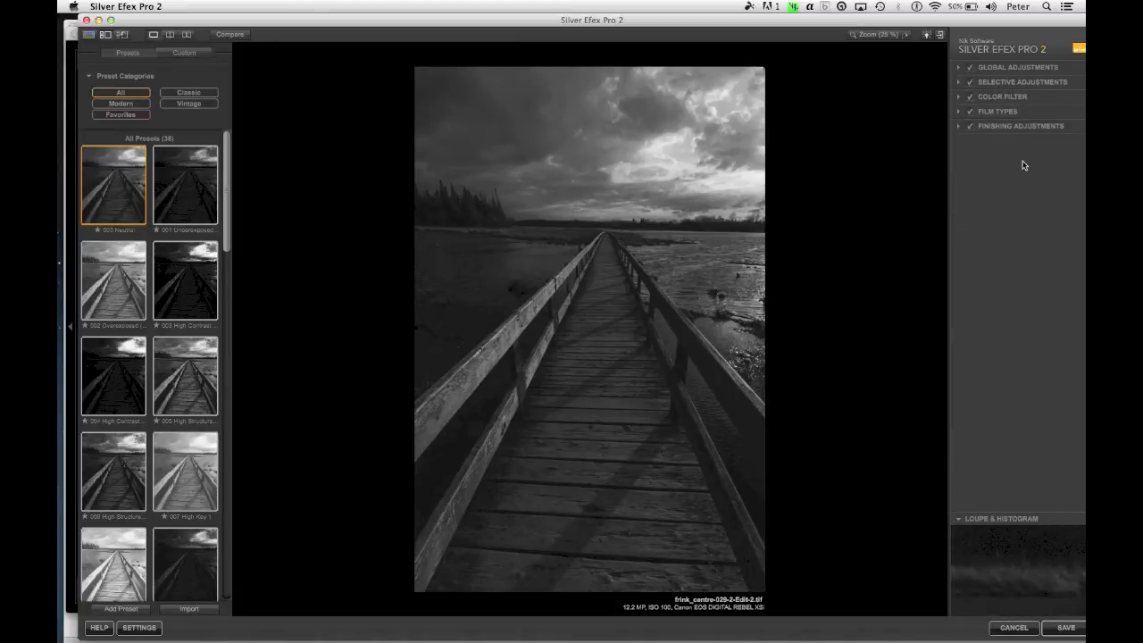
Apply a colour filter that darkens the sky and strengthens the cloud contrast.
left_click(1002, 96)
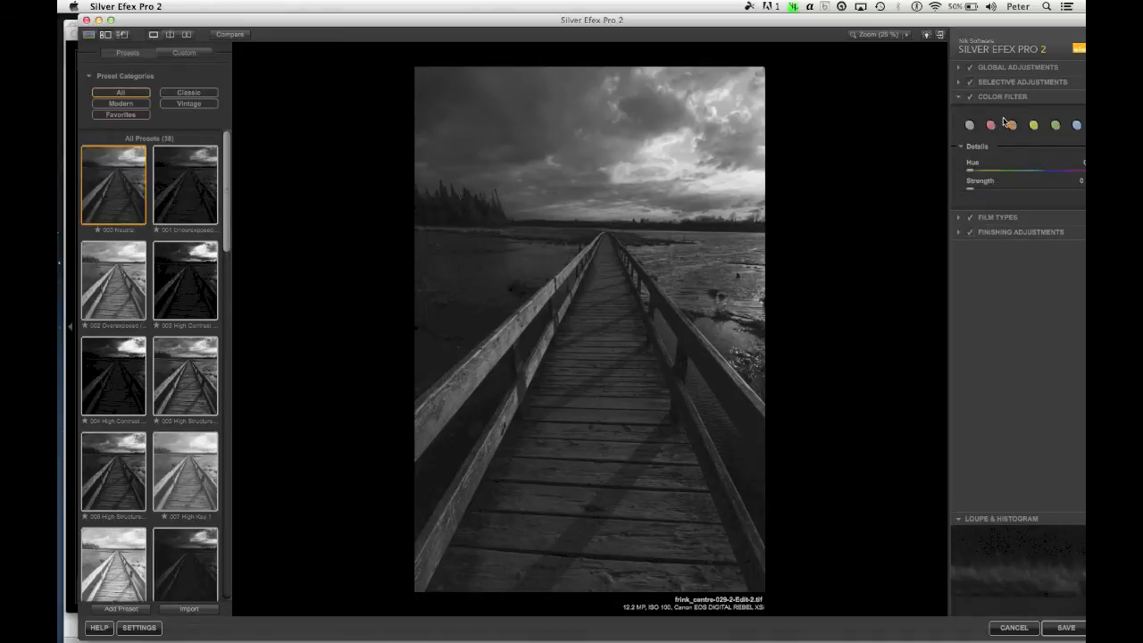
left_click(1075, 125)
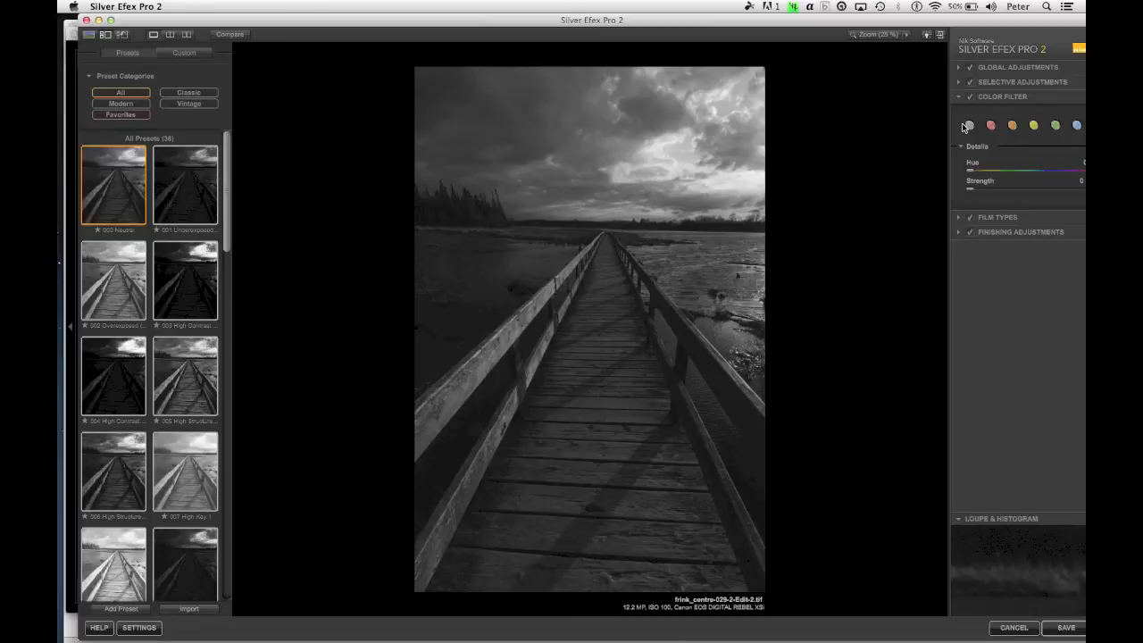
left_click(991, 125)
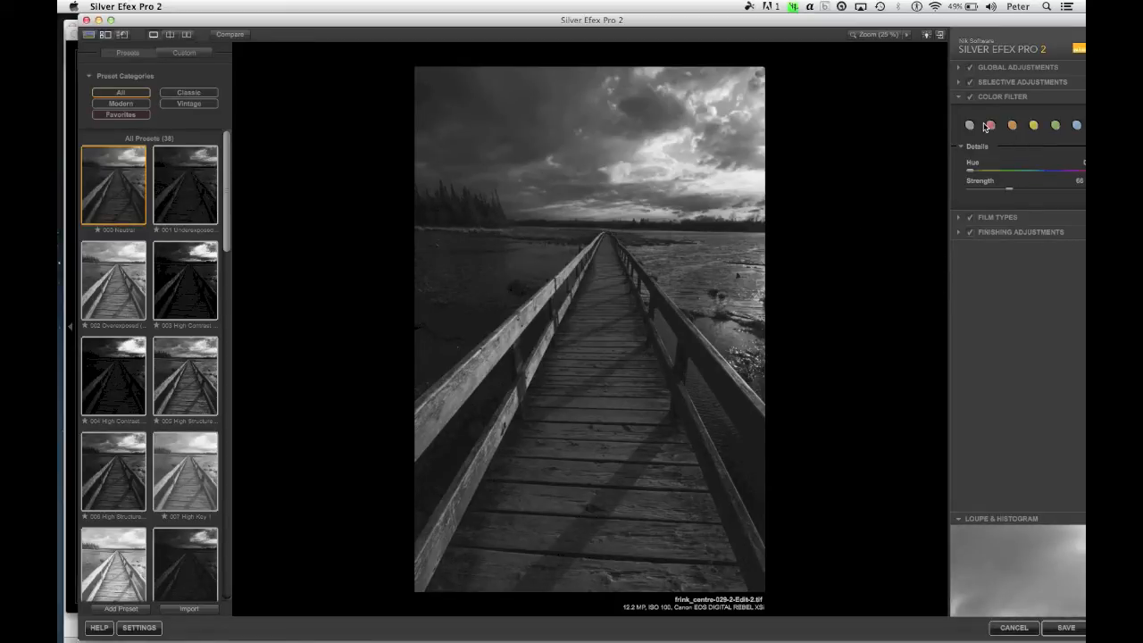
left_click(1002, 97)
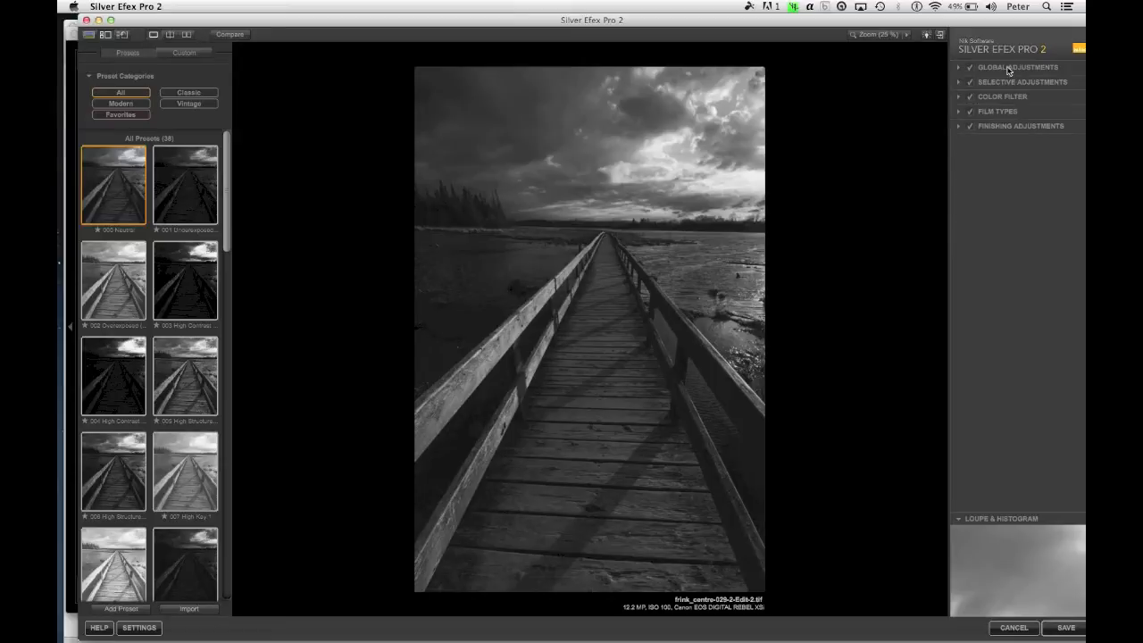
Expand the global brightness, contrast and structure controls and set a slight contrast boost.
left_click(1009, 68)
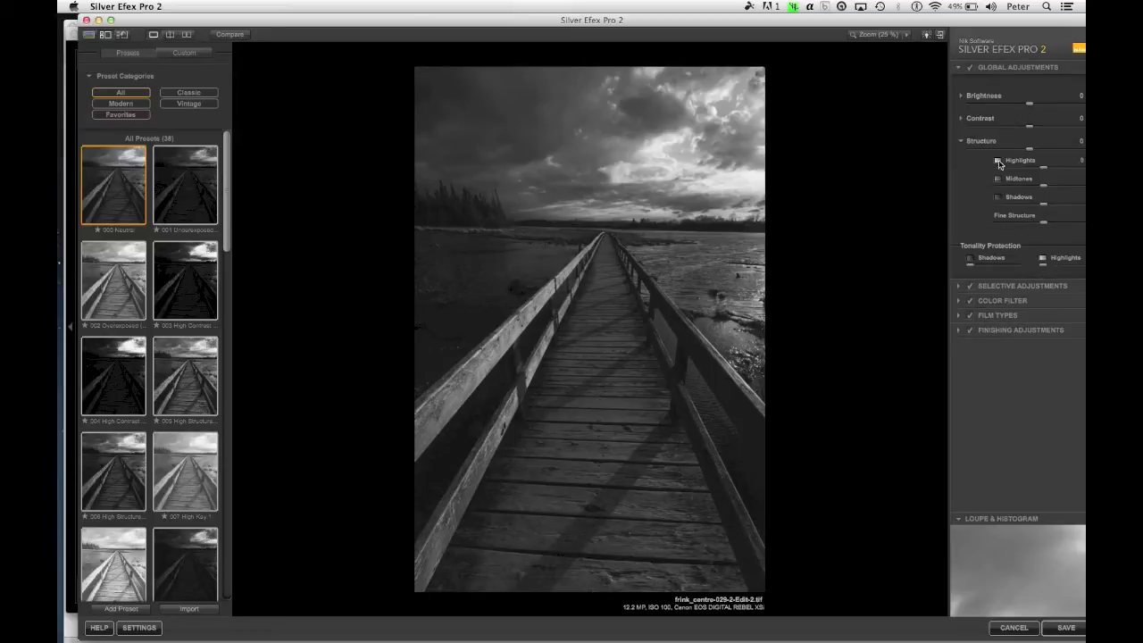
left_click(960, 139)
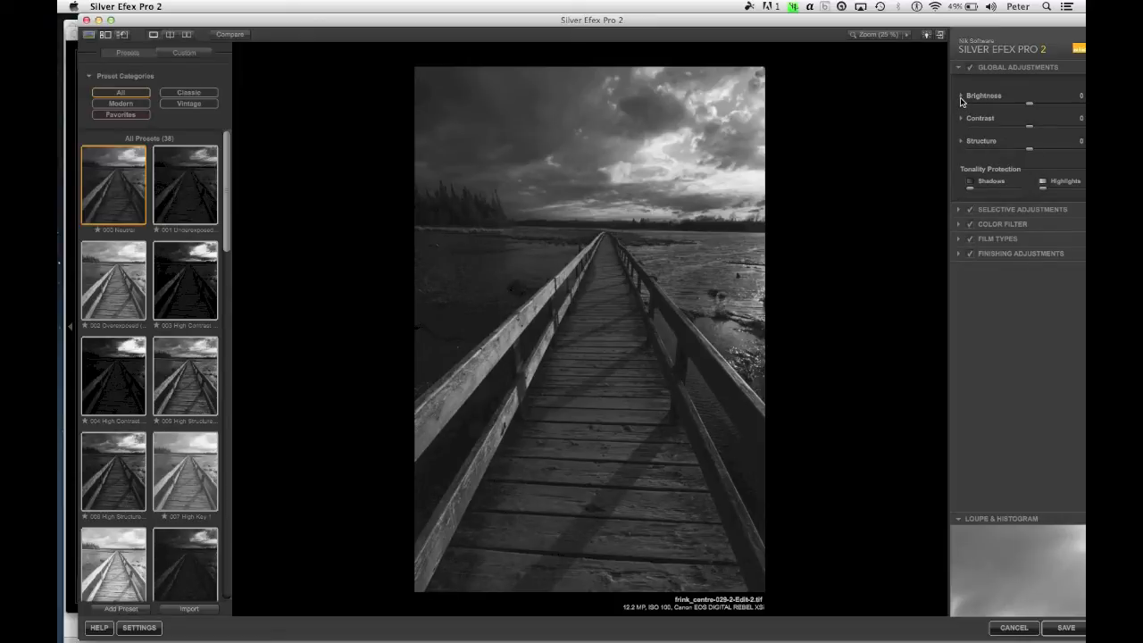
left_click(961, 96)
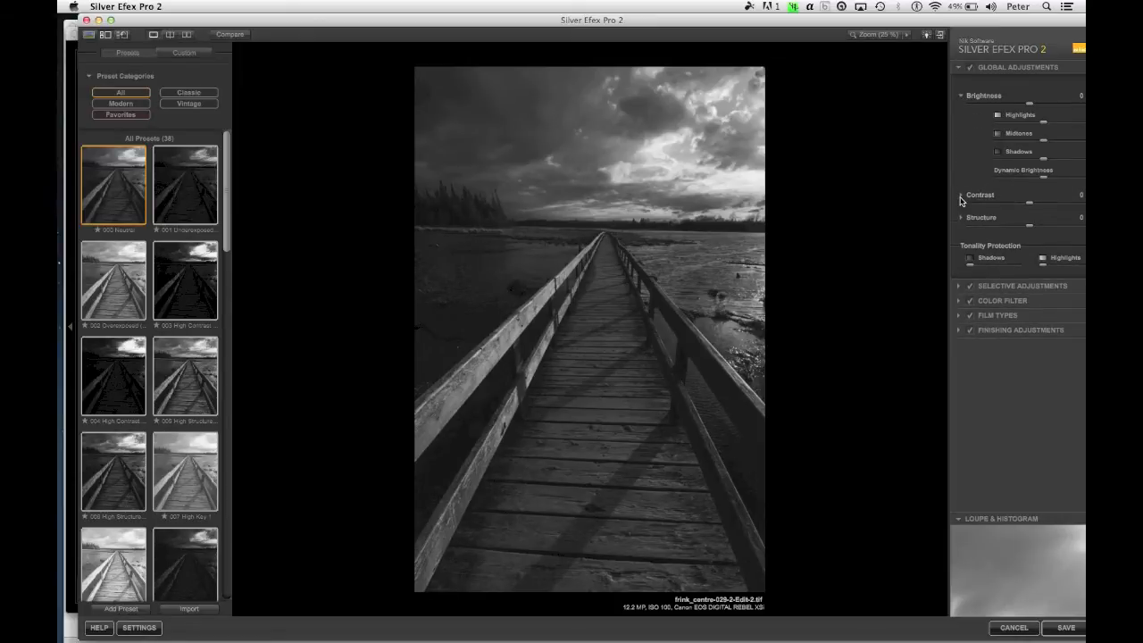
left_click(961, 195)
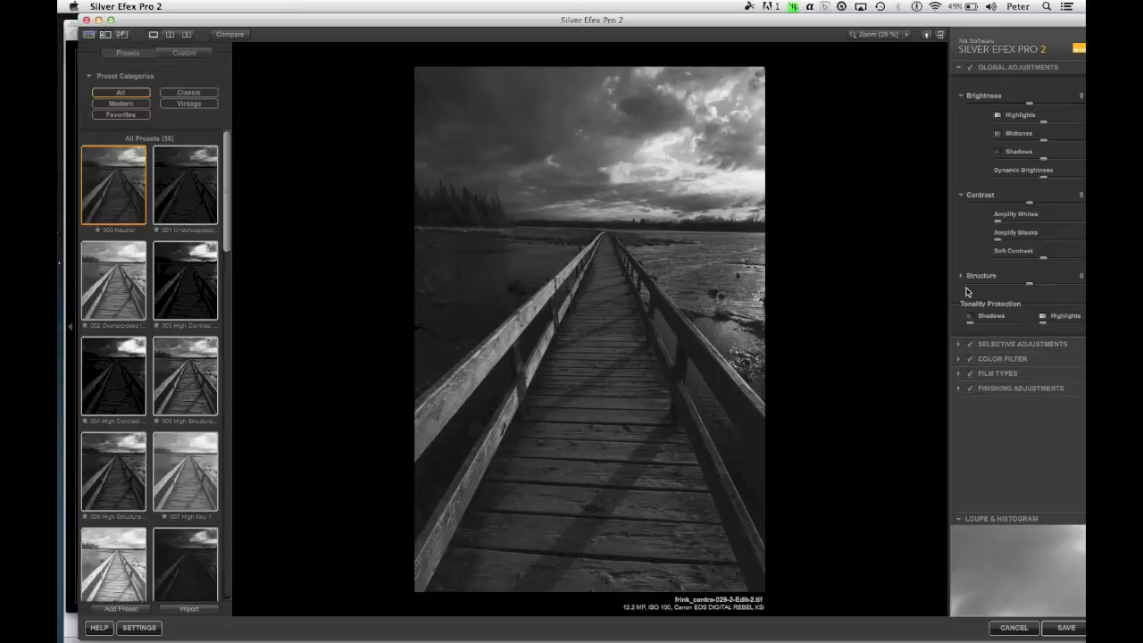
left_click(960, 275)
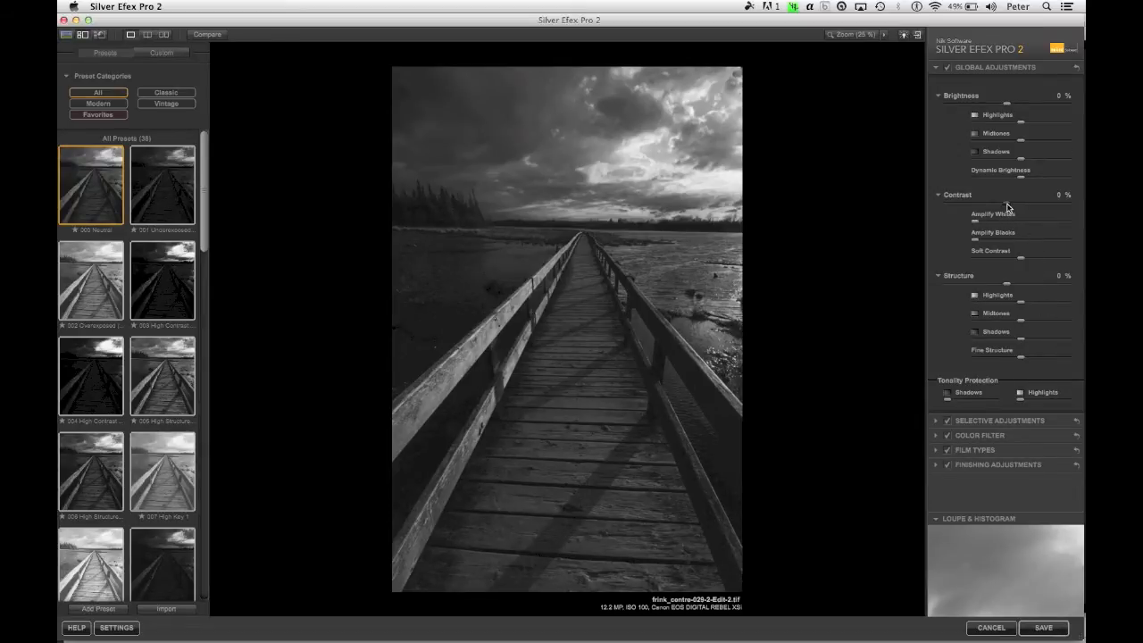
left_click_drag(1008, 203, 1025, 203)
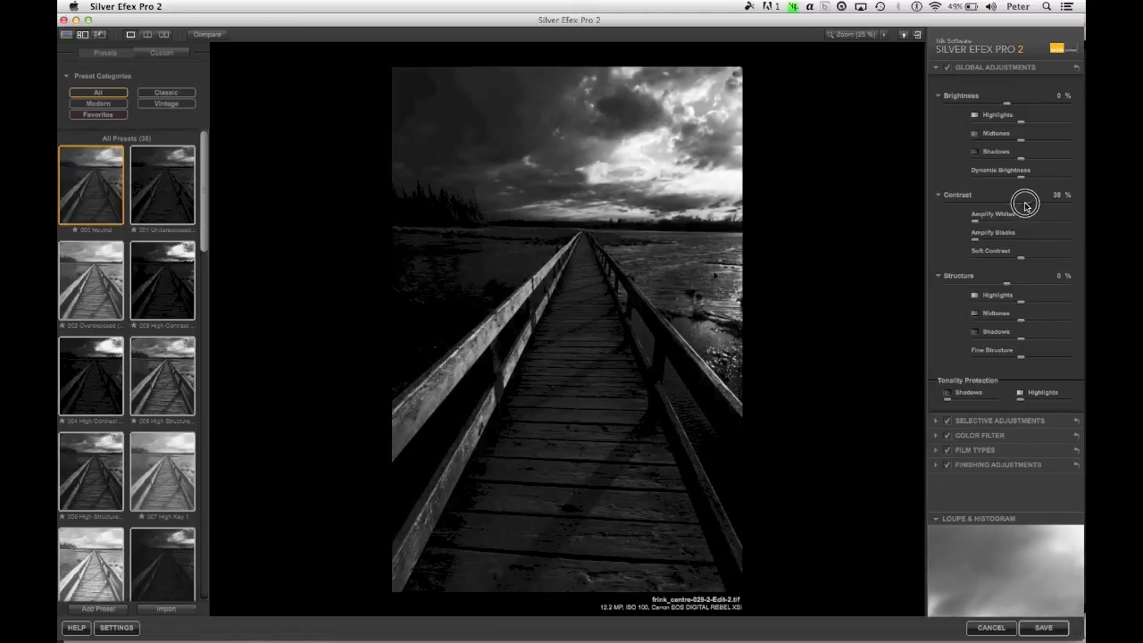
left_click_drag(1024, 201, 1003, 210)
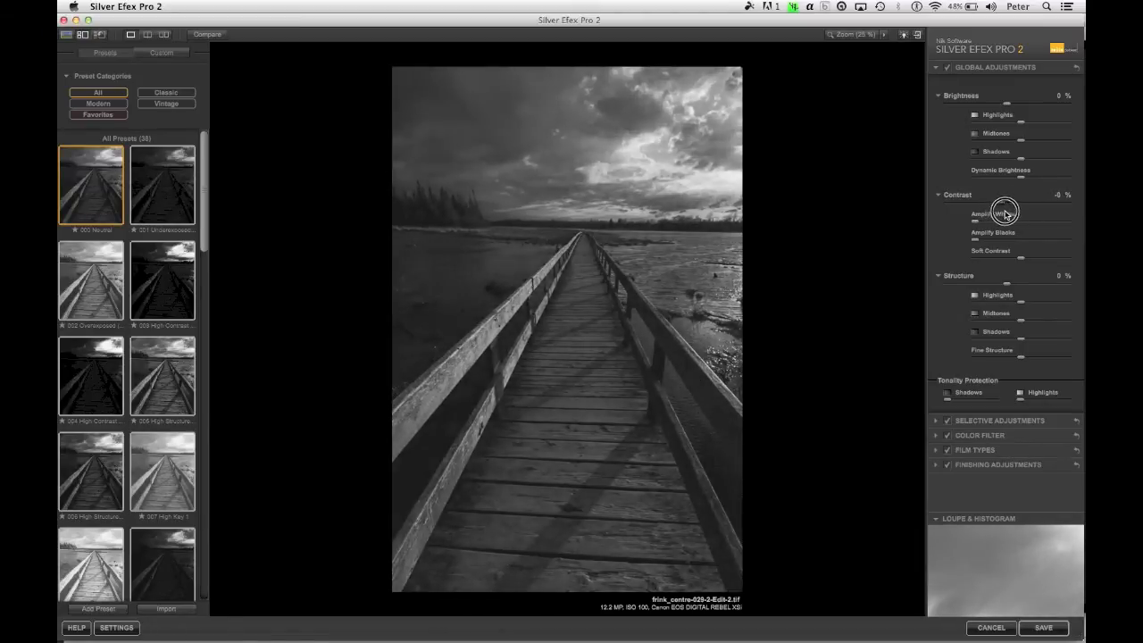
left_click_drag(1004, 203, 1009, 203)
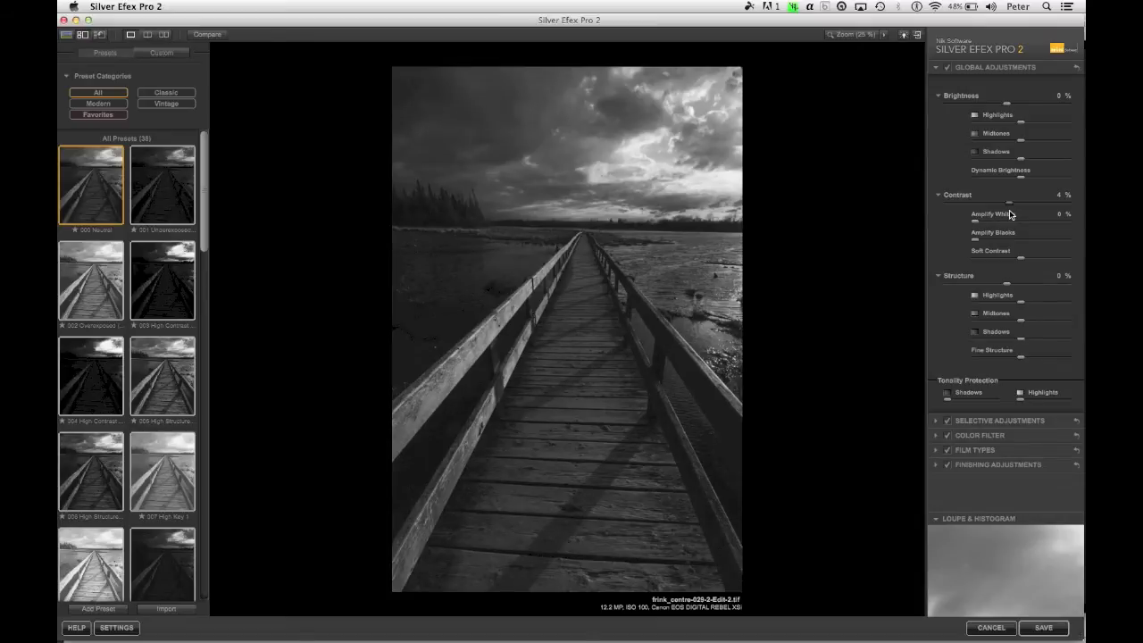
mouse_move(1027, 275)
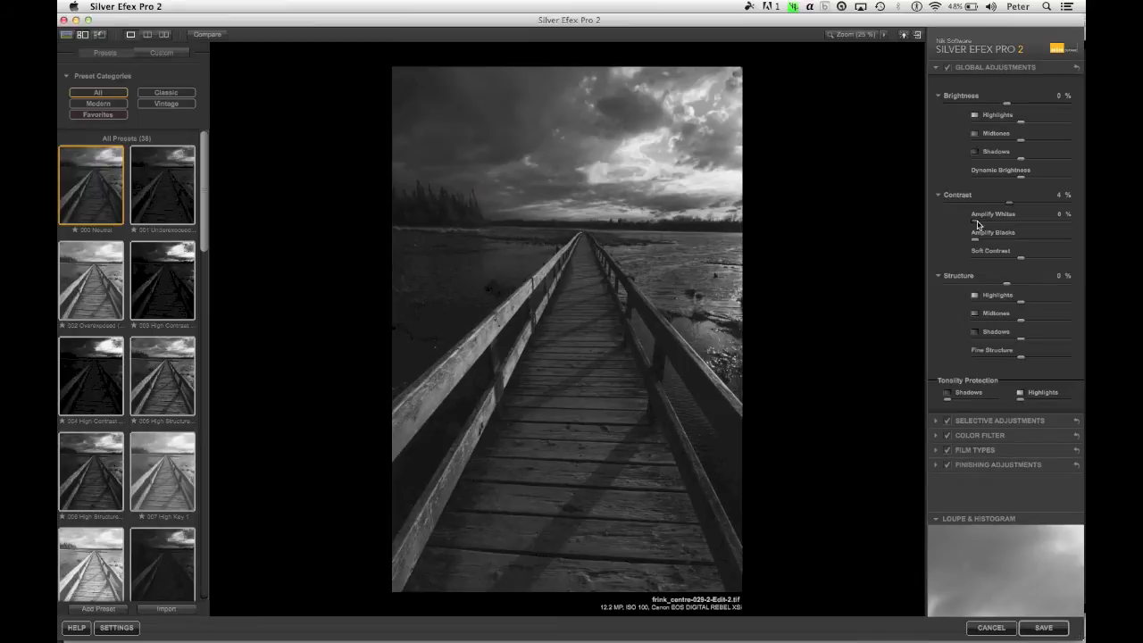
Amplify whites and blacks, then push overall contrast strongly for starker tones.
left_click_drag(974, 221, 1018, 221)
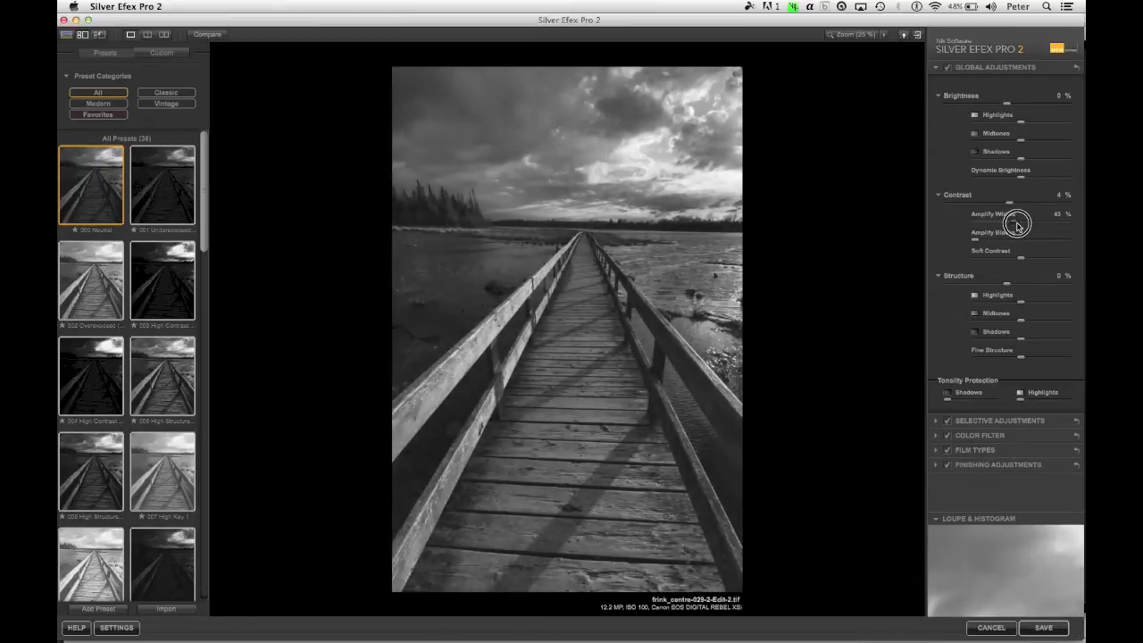
left_click_drag(1016, 223, 1033, 223)
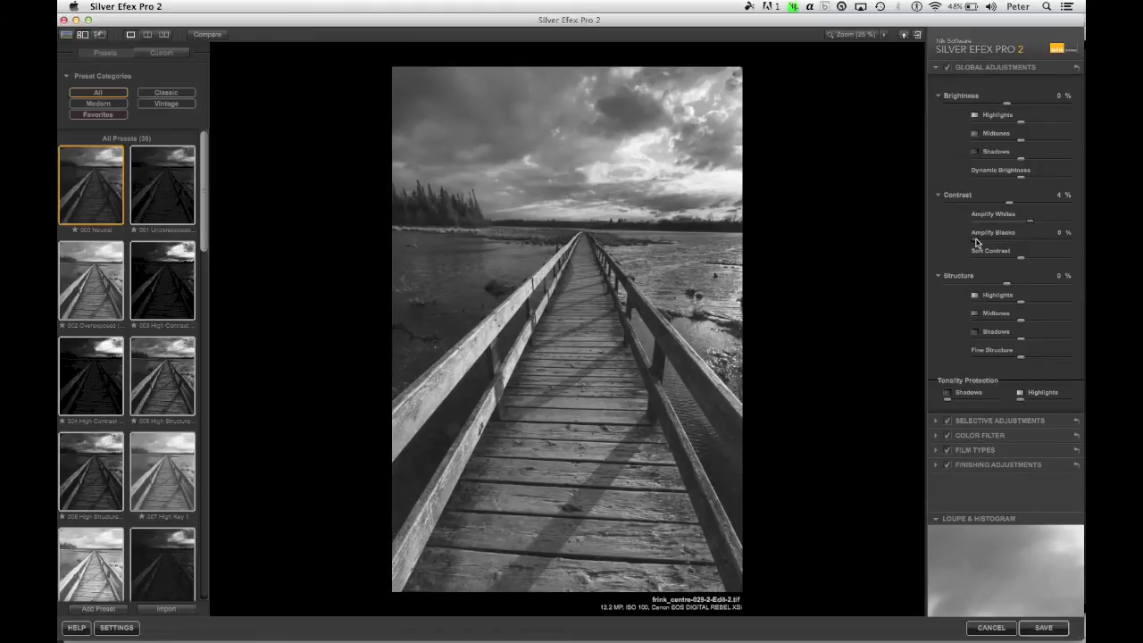
left_click_drag(1022, 232, 1062, 233)
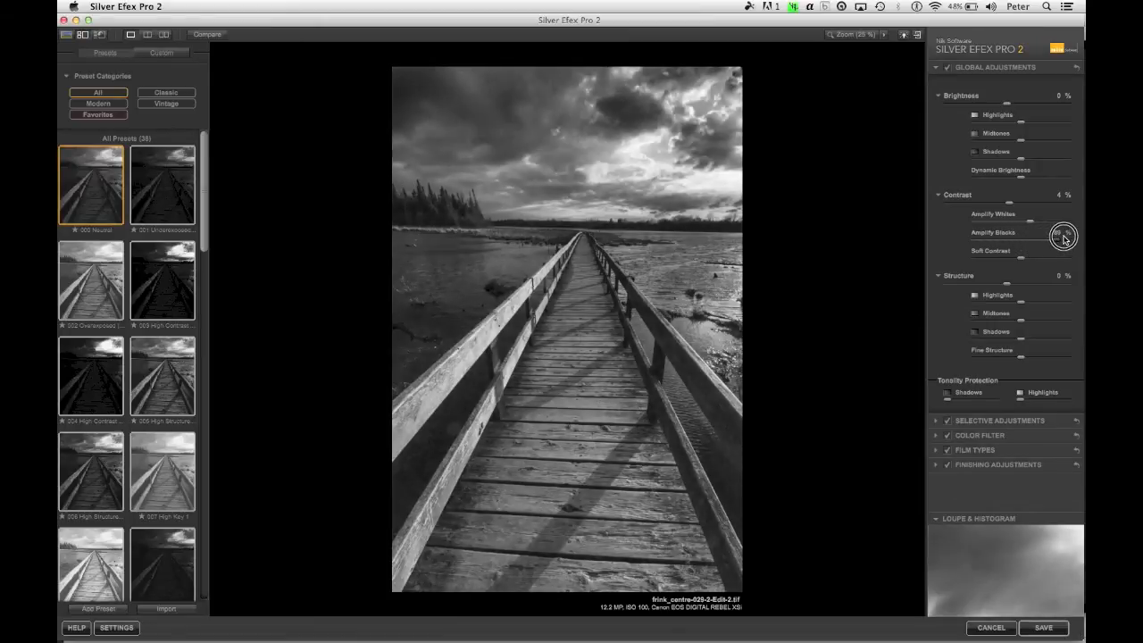
left_click_drag(1063, 234, 1004, 234)
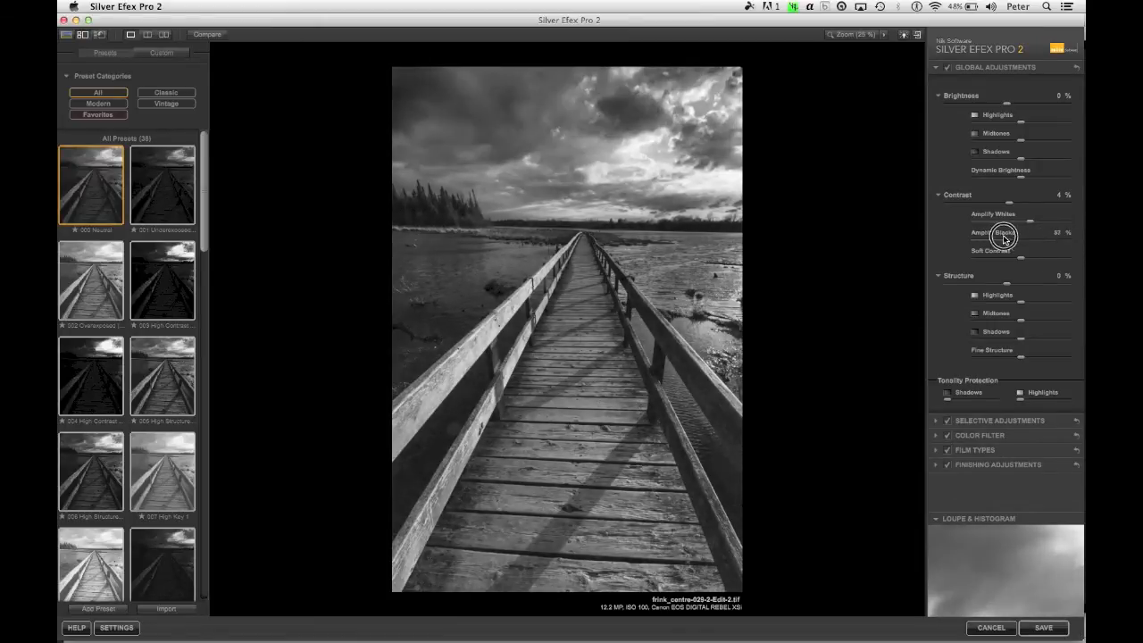
left_click_drag(1021, 241, 1075, 241)
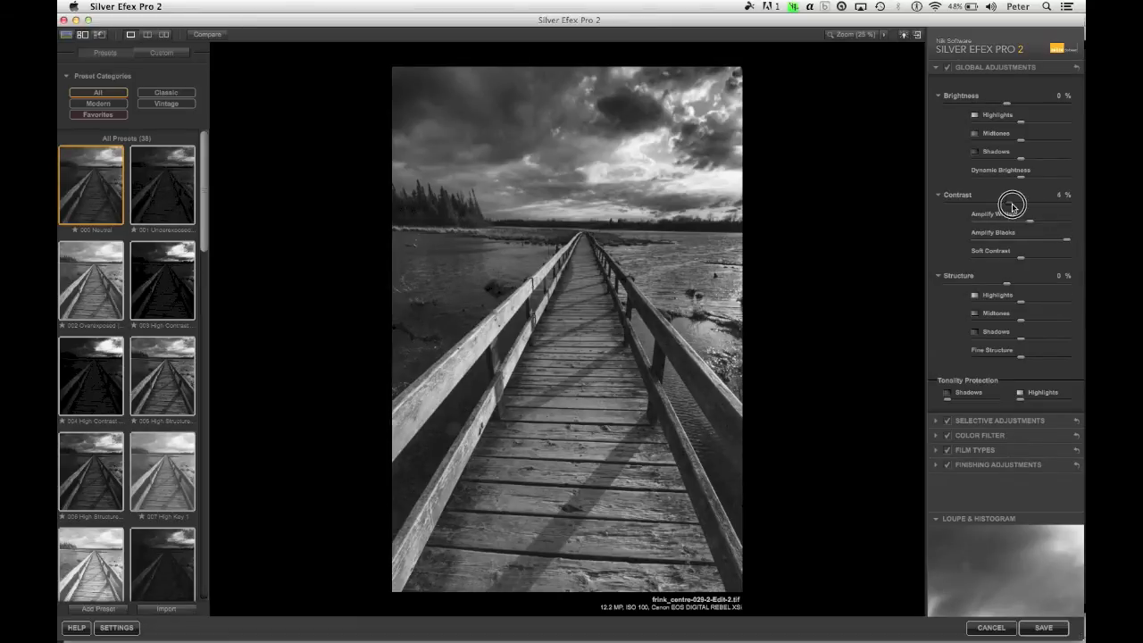
left_click_drag(1010, 203, 1032, 203)
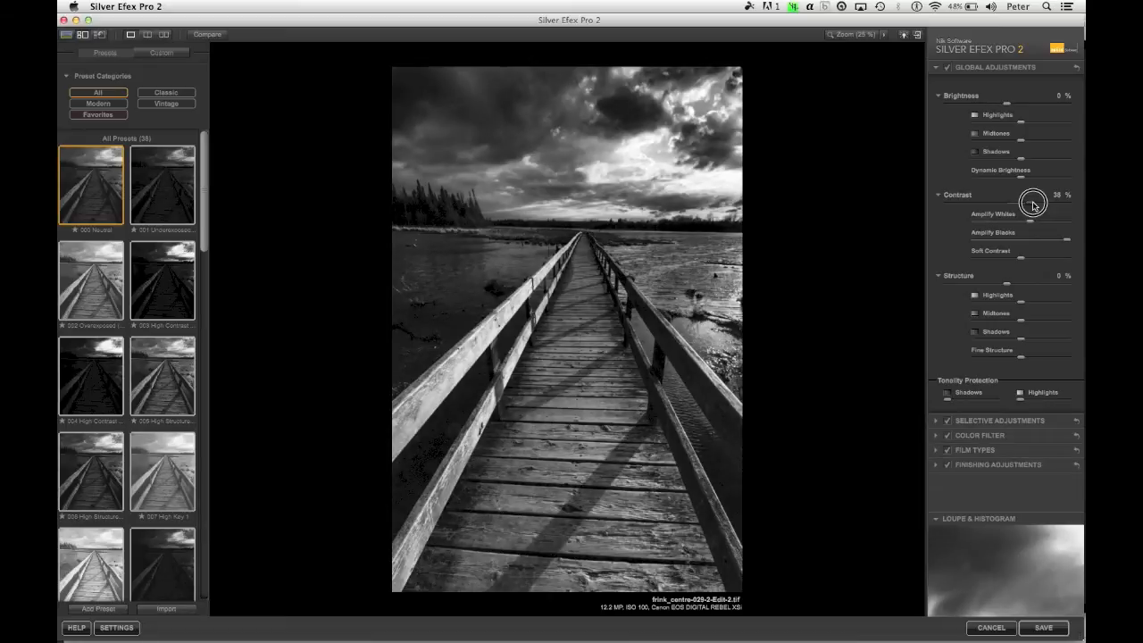
left_click_drag(1034, 204, 1032, 203)
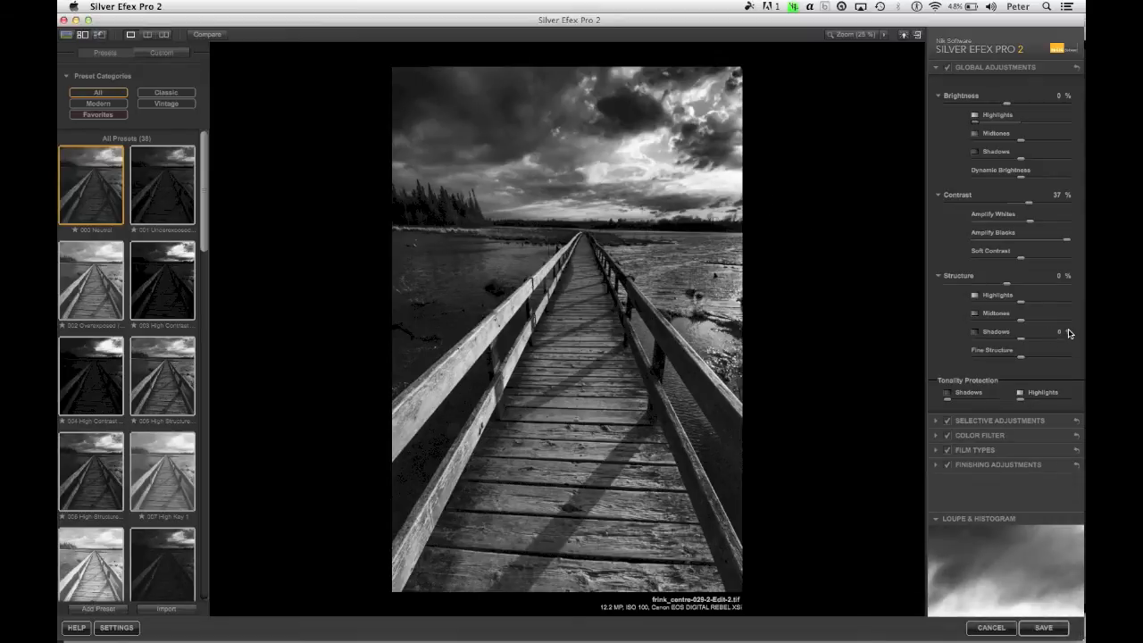
mouse_move(941, 100)
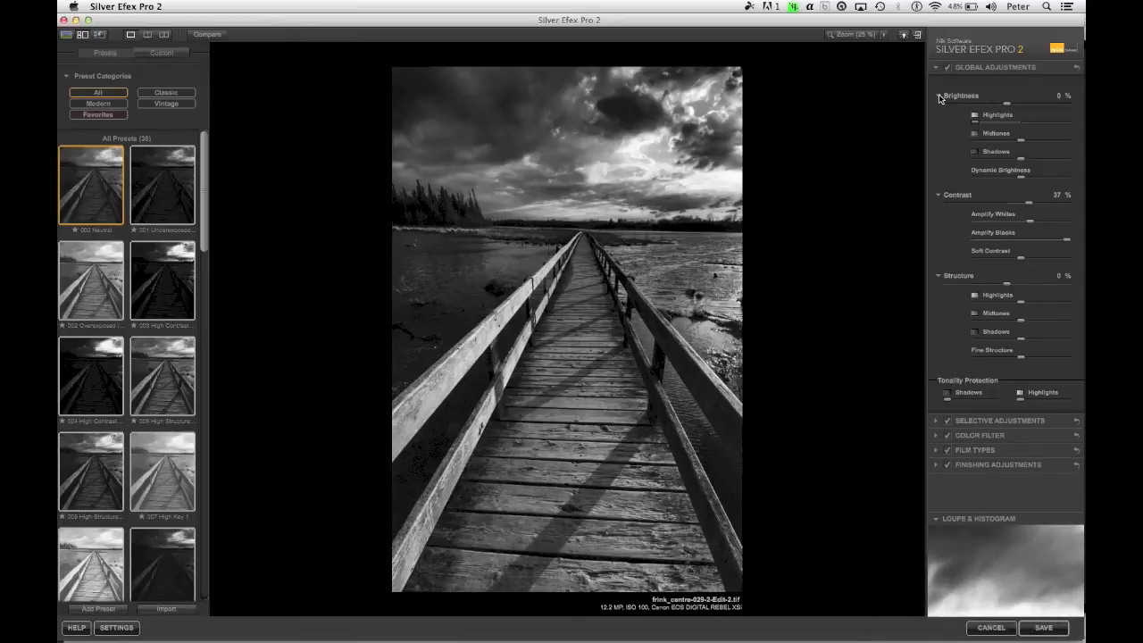
Fold away the detailed brightness controls, leaving structure expanded.
left_click(936, 96)
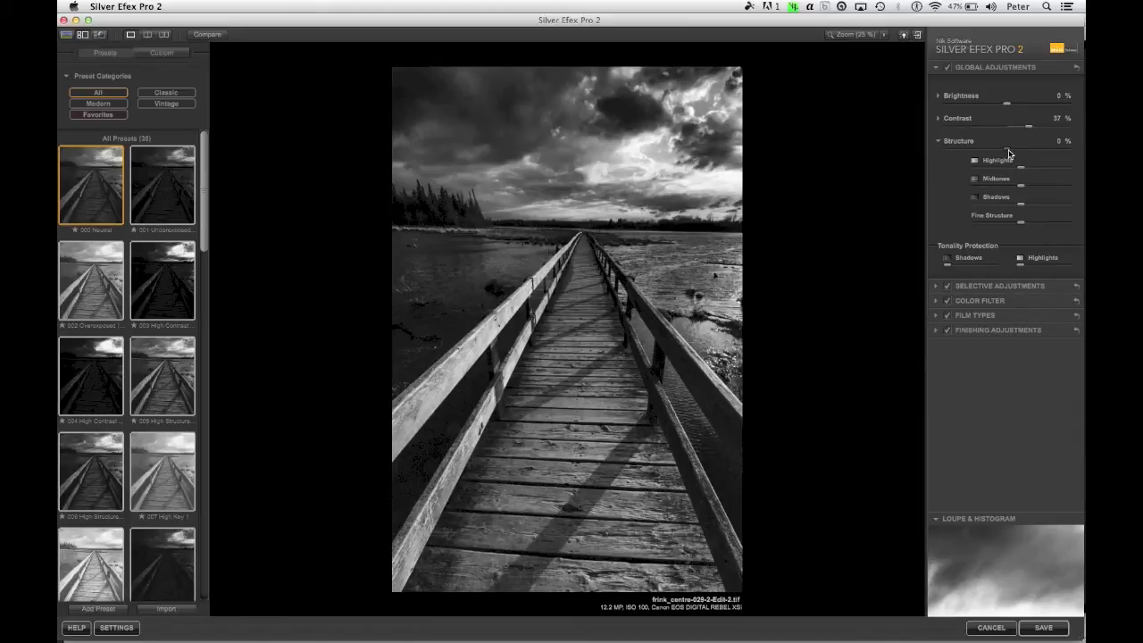
Boost structure sharply and add a little fine structure for grittier plank and cloud texture.
left_click_drag(1009, 151, 1032, 152)
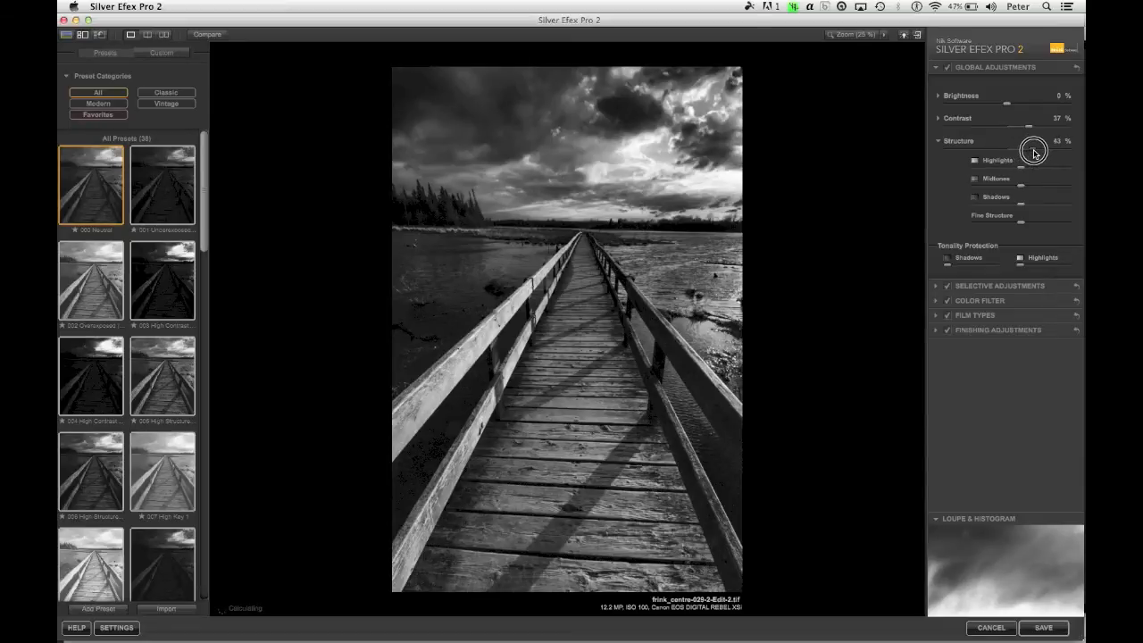
left_click_drag(1032, 150, 1043, 150)
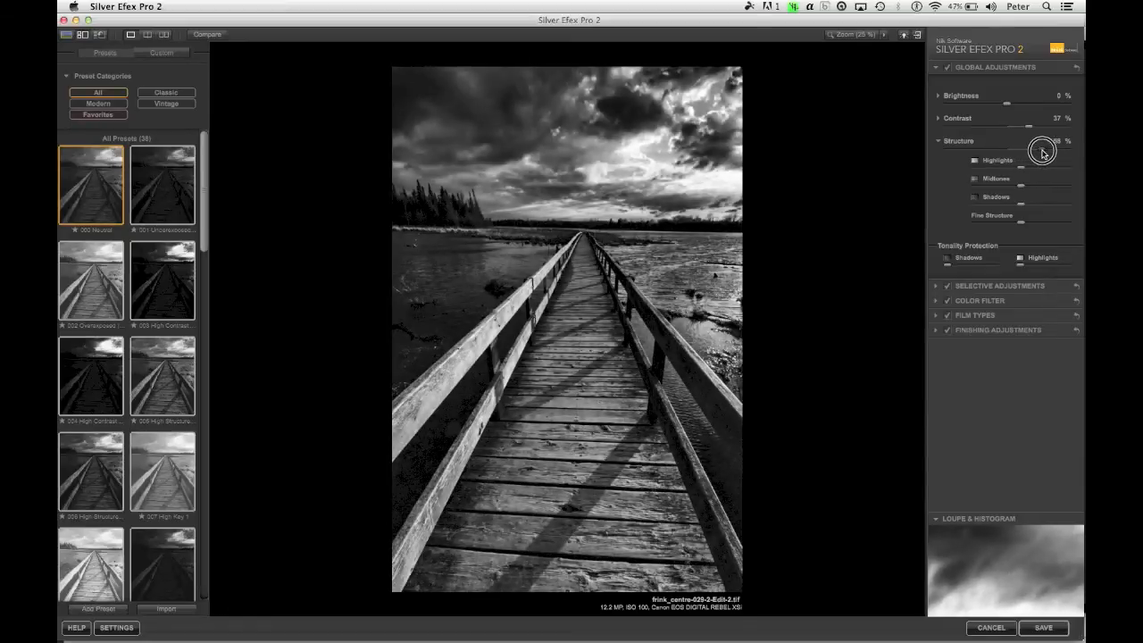
left_click_drag(1044, 146, 1039, 150)
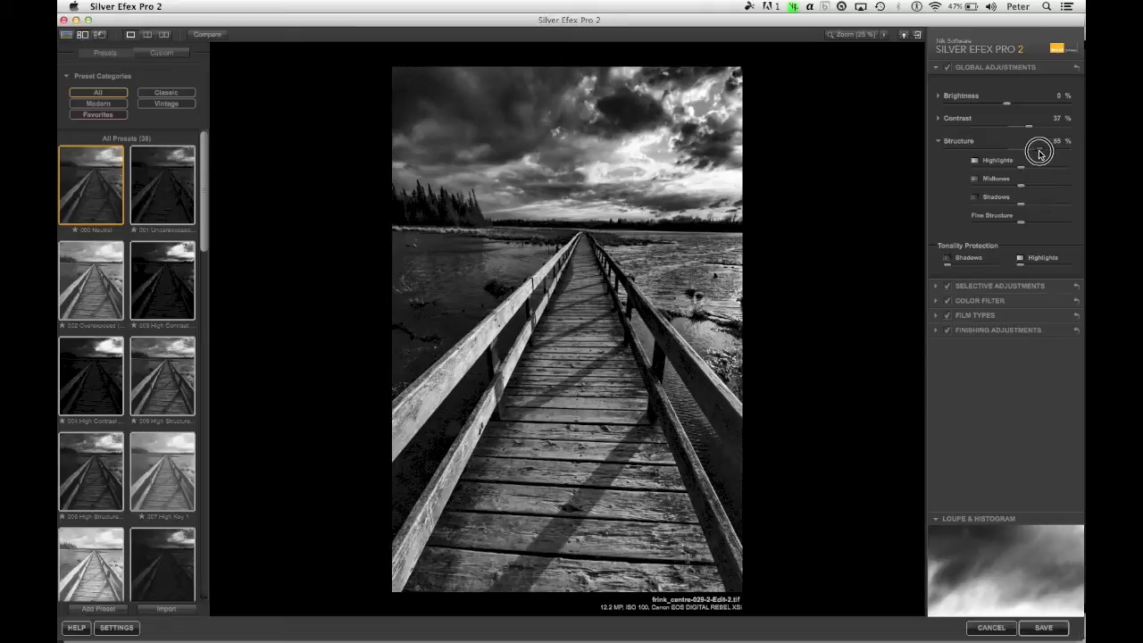
left_click_drag(1045, 150, 1037, 150)
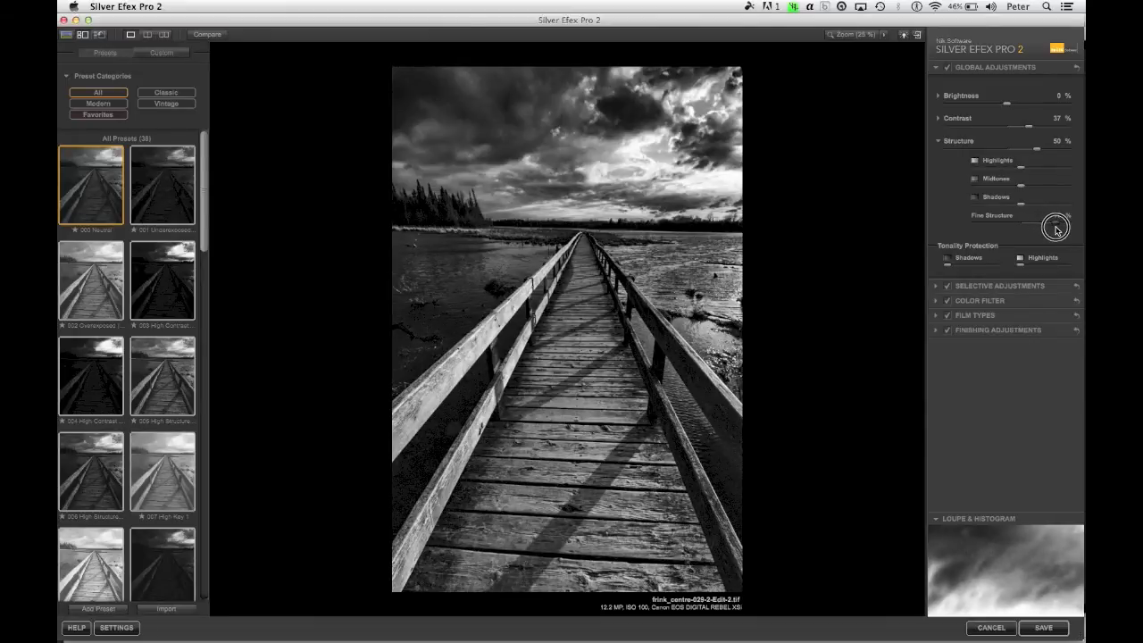
left_click_drag(1055, 225, 1022, 230)
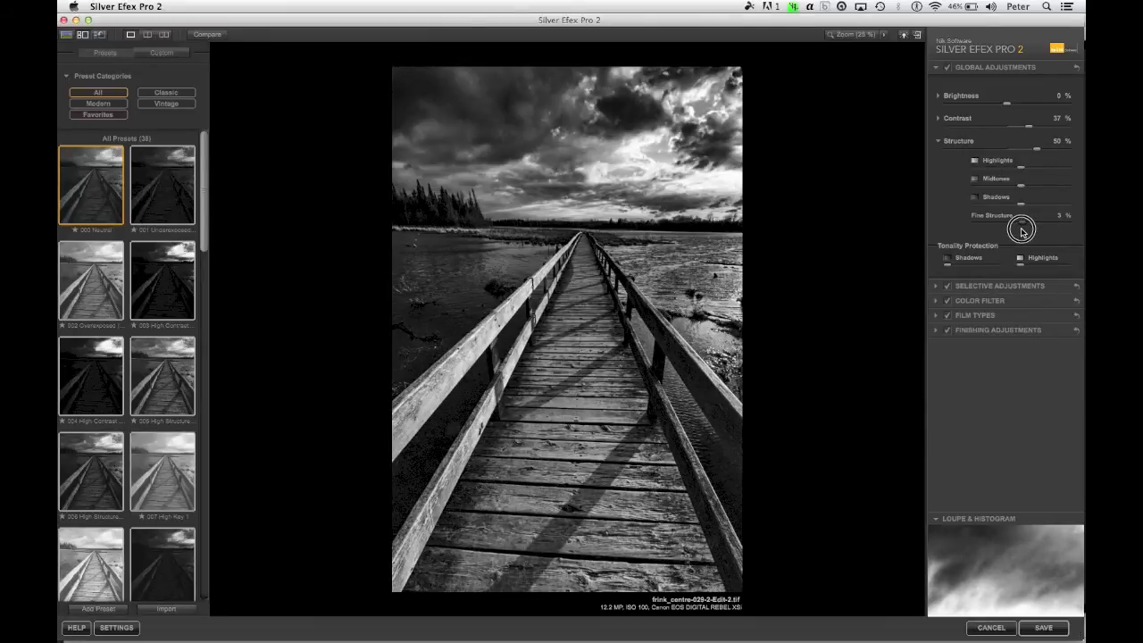
left_click_drag(1027, 225, 1019, 225)
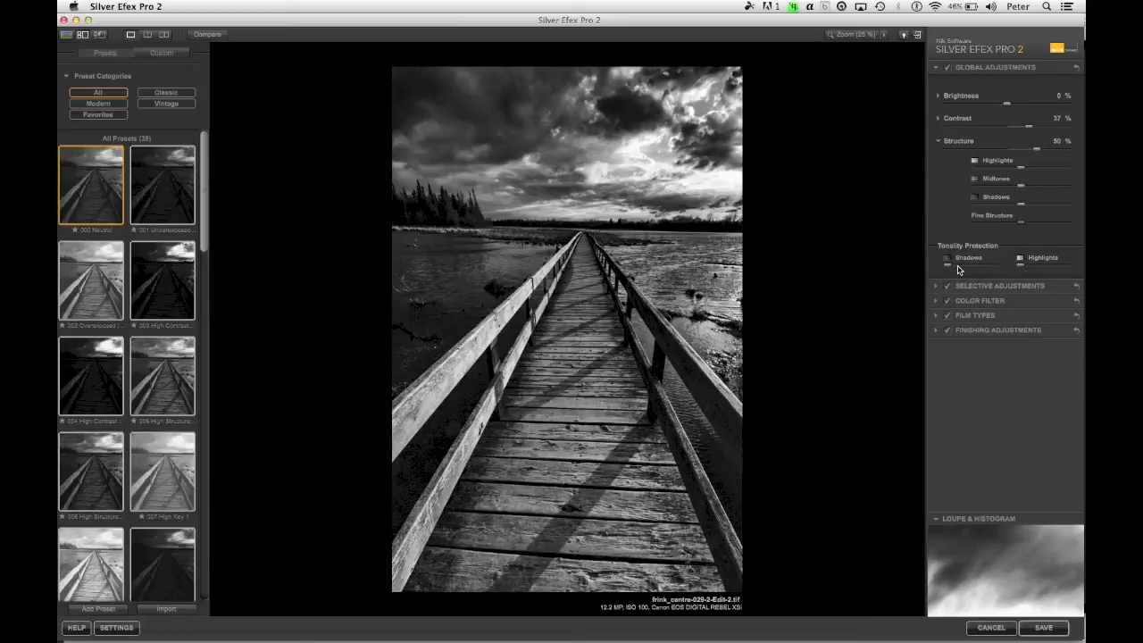
mouse_move(1022, 270)
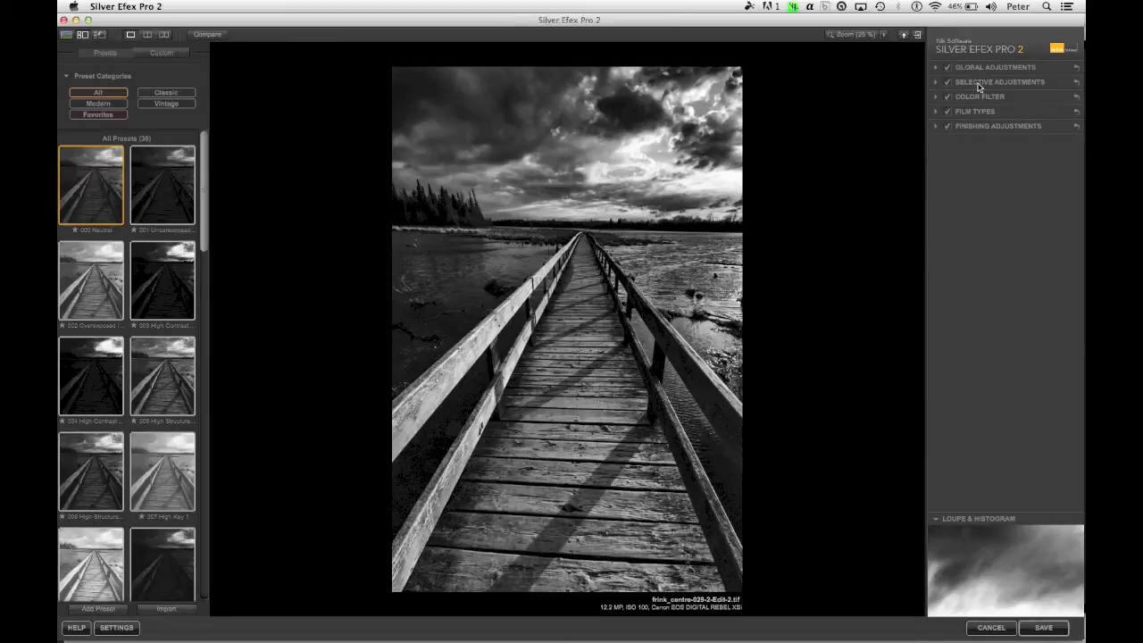
Place a control point on the lower boardwalk planks and size its area of influence.
left_click(1000, 82)
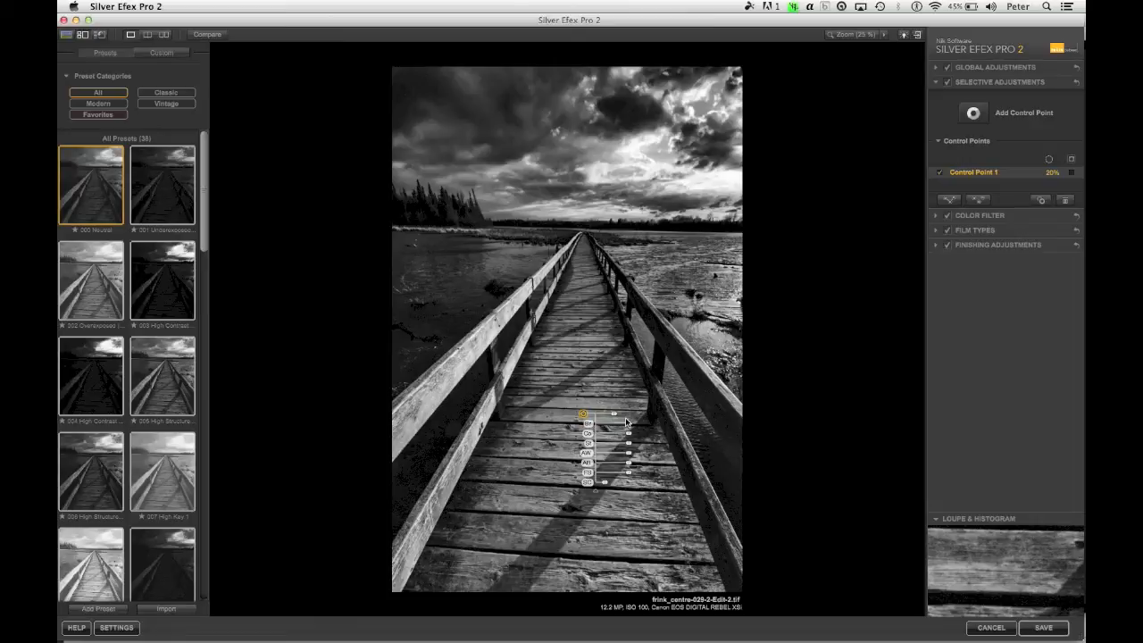
mouse_move(614, 418)
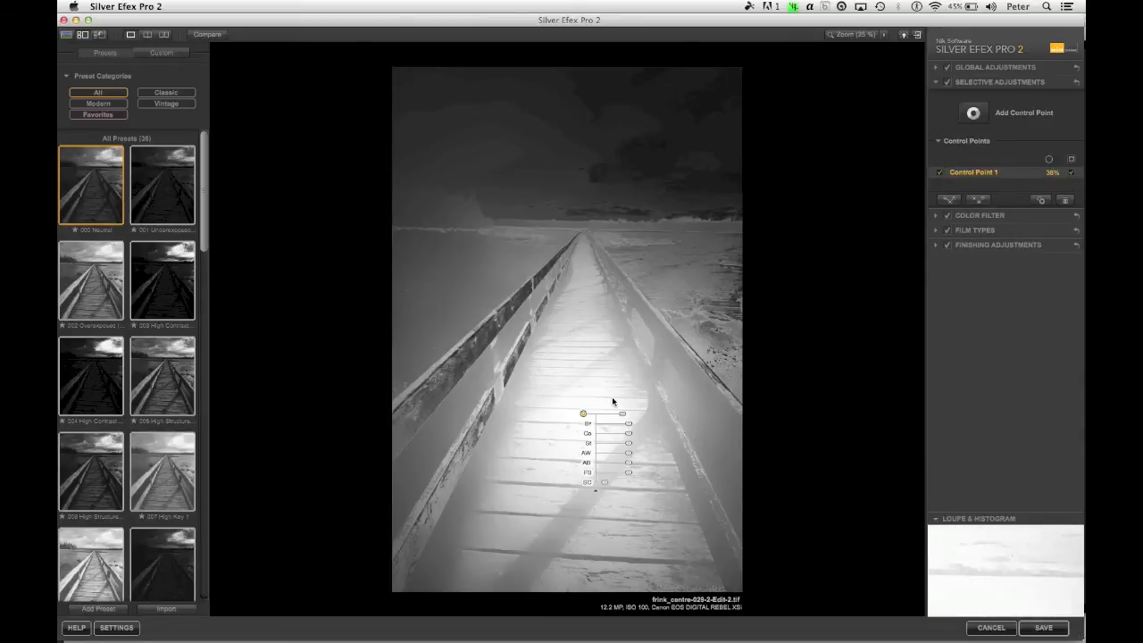
left_click_drag(629, 414, 616, 414)
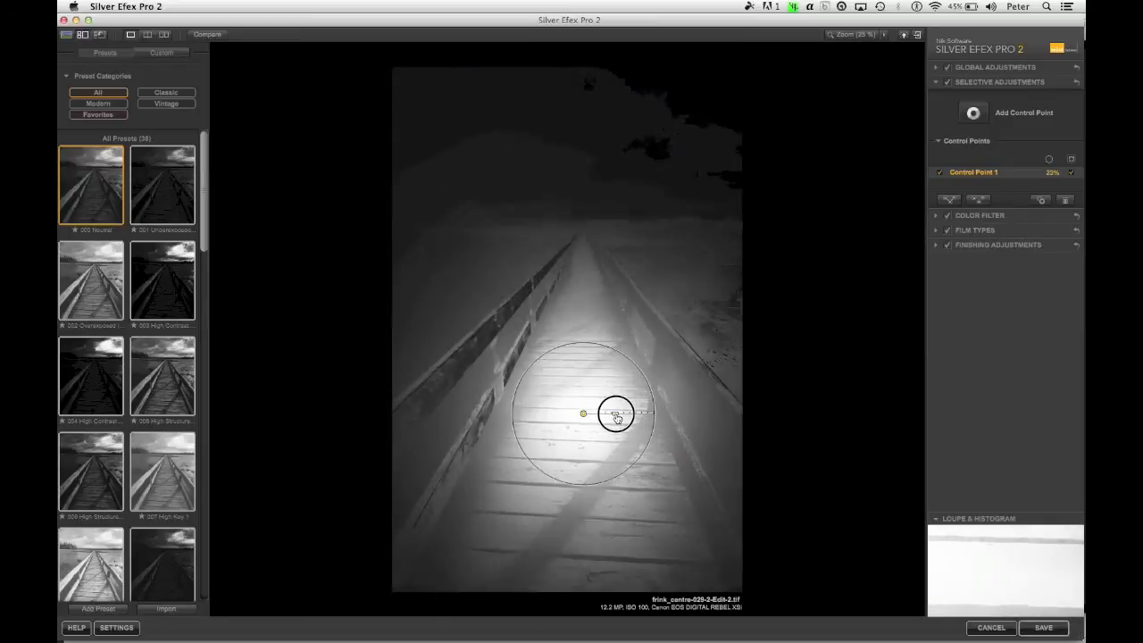
left_click_drag(615, 415, 634, 414)
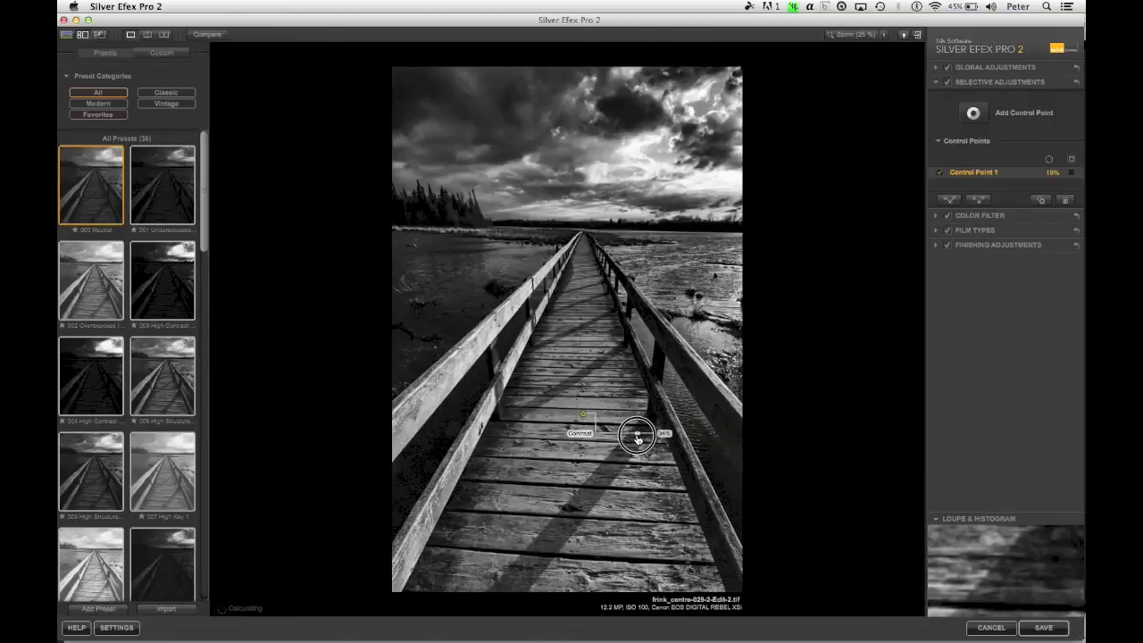
Adjust the boardwalk control point's tone setting to alter the surrounding planks.
left_click_drag(635, 436, 641, 435)
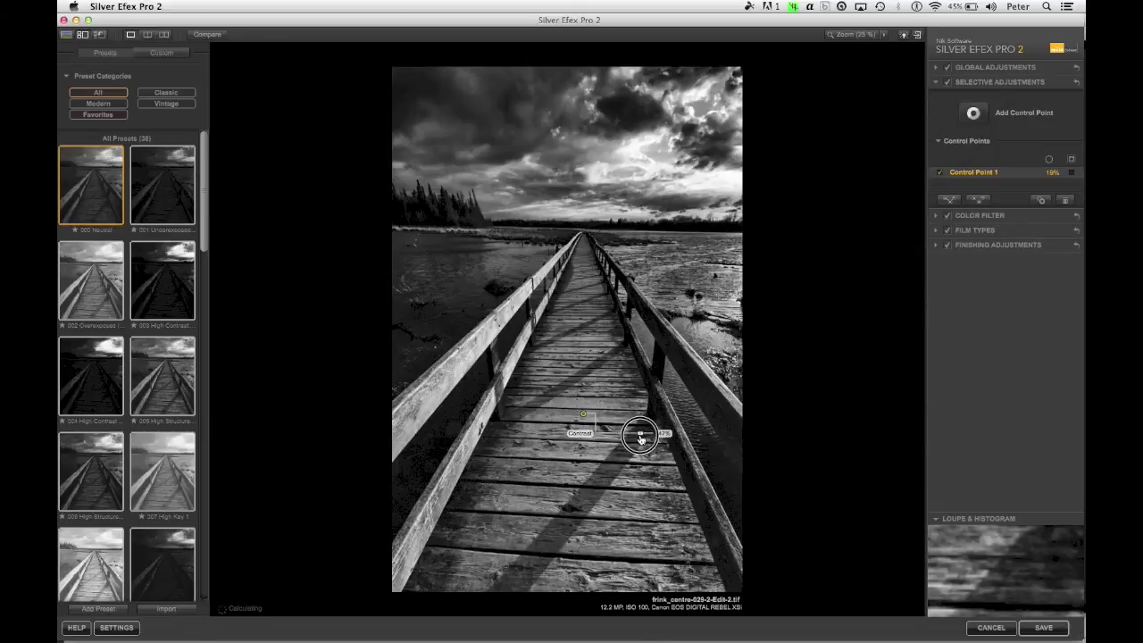
left_click(635, 438)
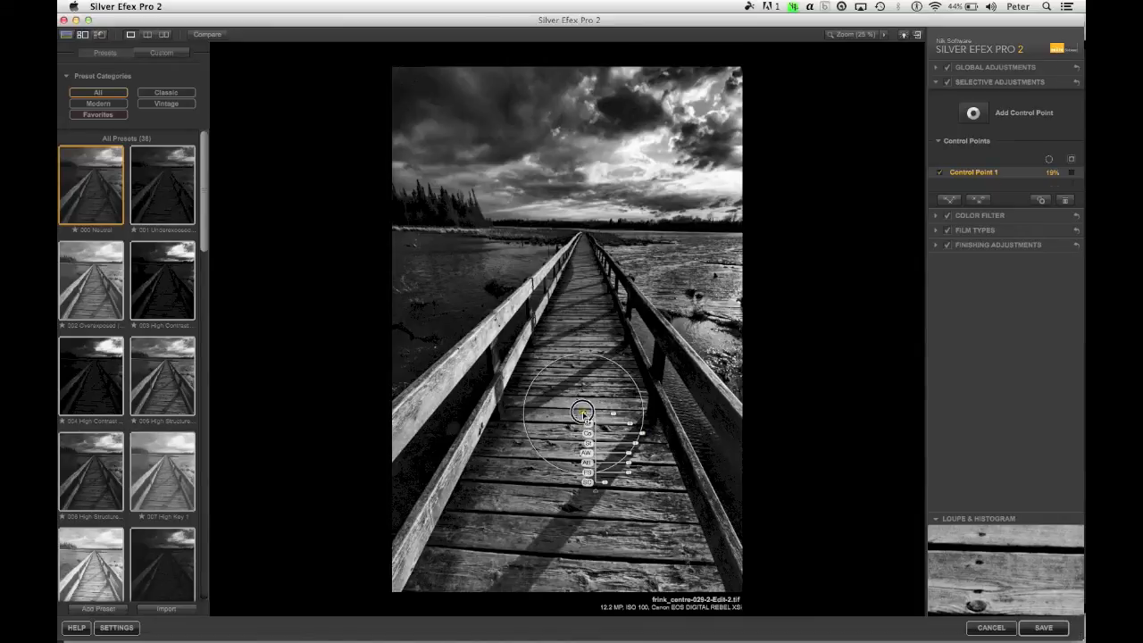
Duplicate the first control point and position copies further along the boardwalk and marsh.
left_click(582, 291)
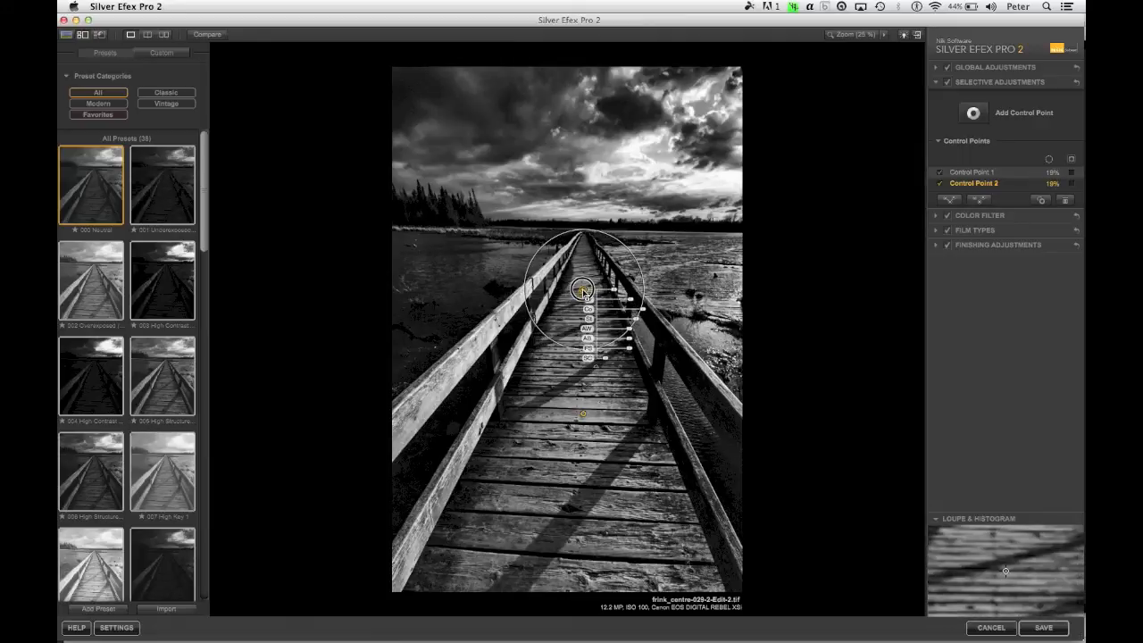
left_click_drag(582, 289, 587, 284)
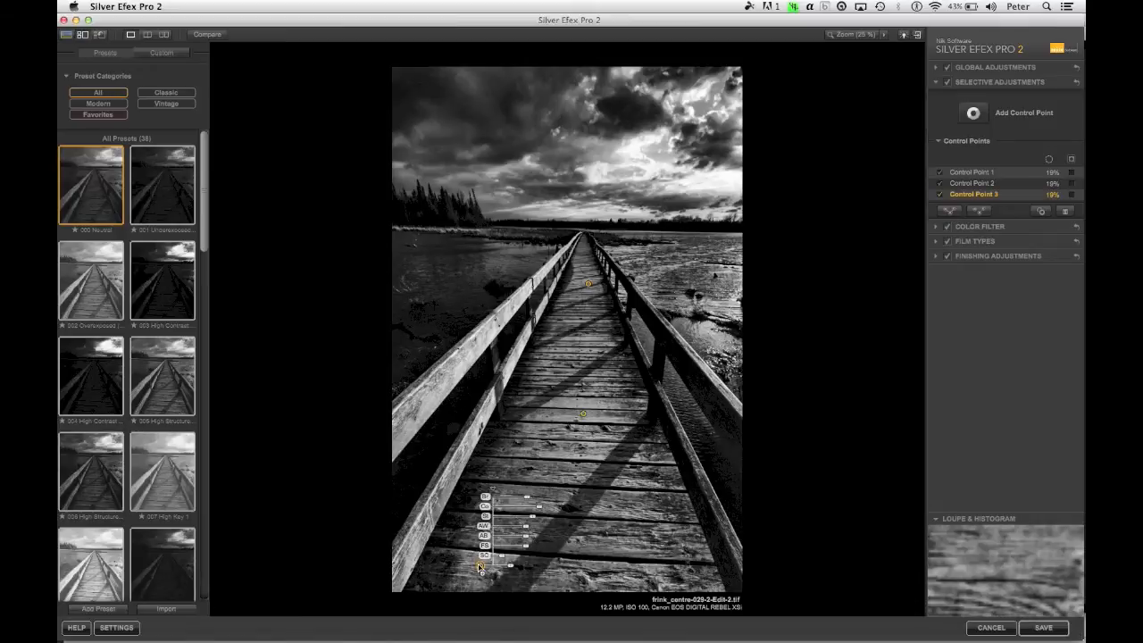
left_click(671, 550)
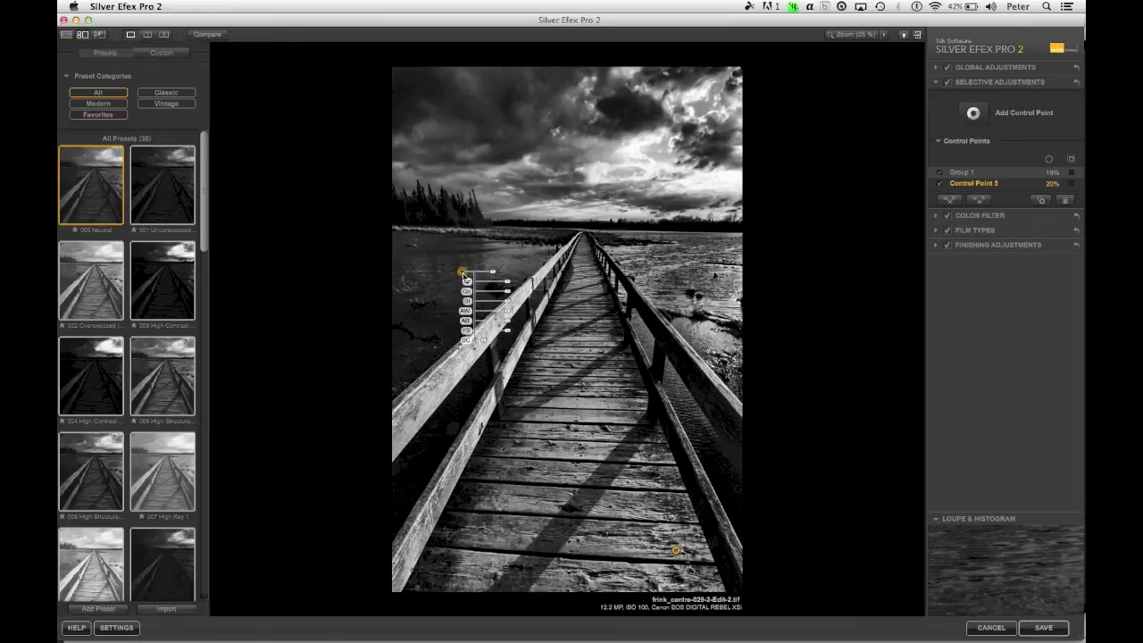
Group boardwalk points 1–4 and add points 5 and 6 on the left water with adjusted sliders.
left_click(1069, 182)
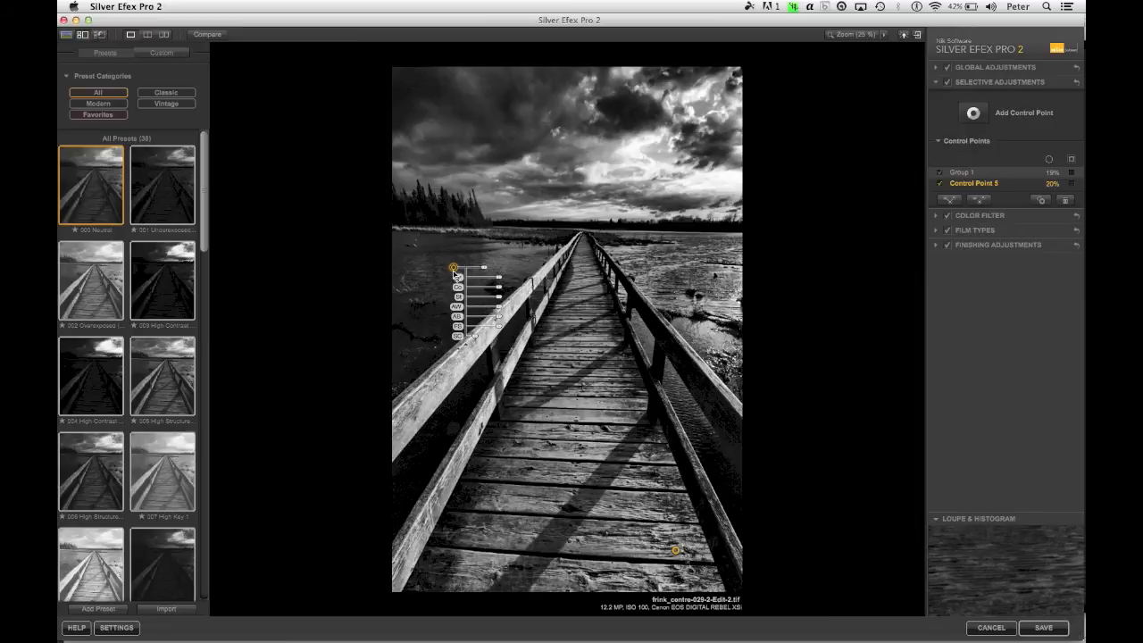
mouse_move(446, 270)
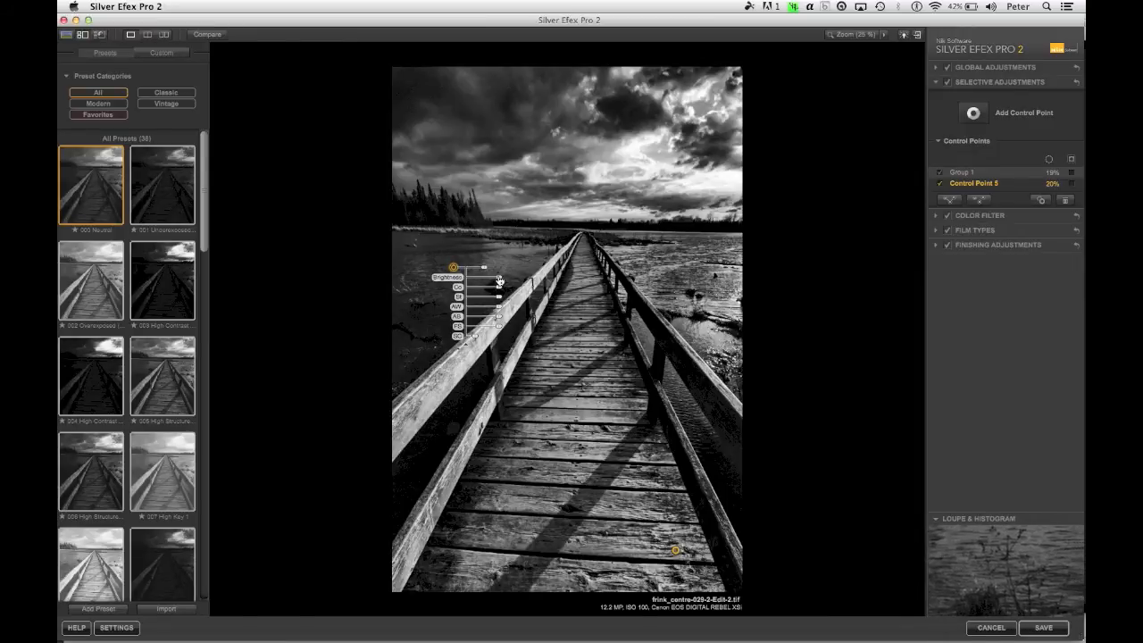
left_click_drag(483, 287, 500, 288)
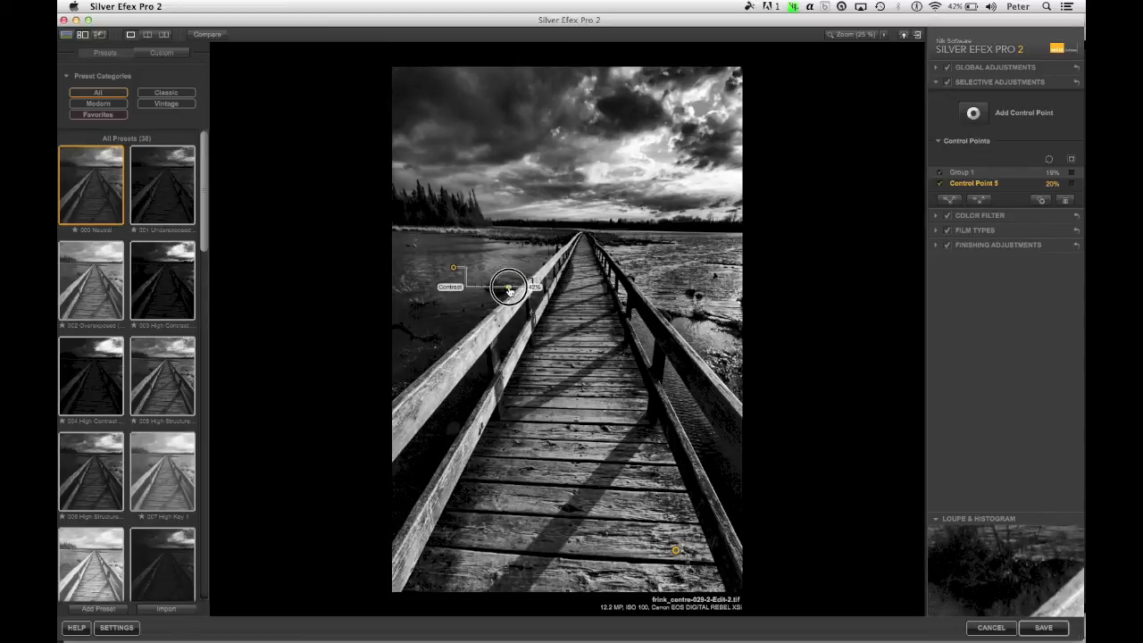
left_click(504, 286)
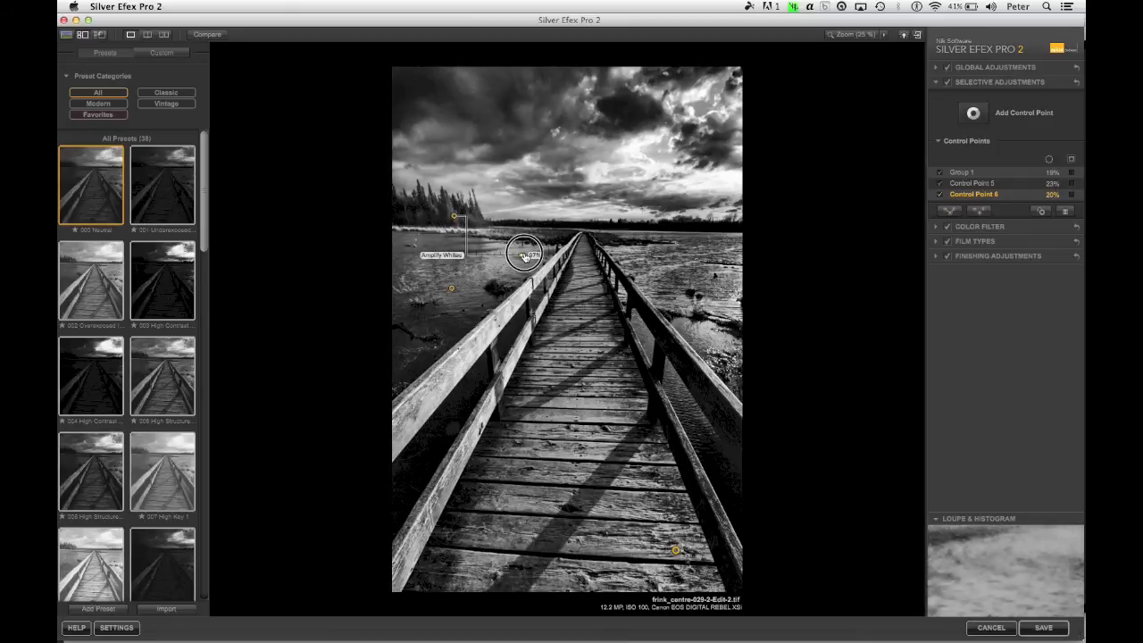
left_click(521, 257)
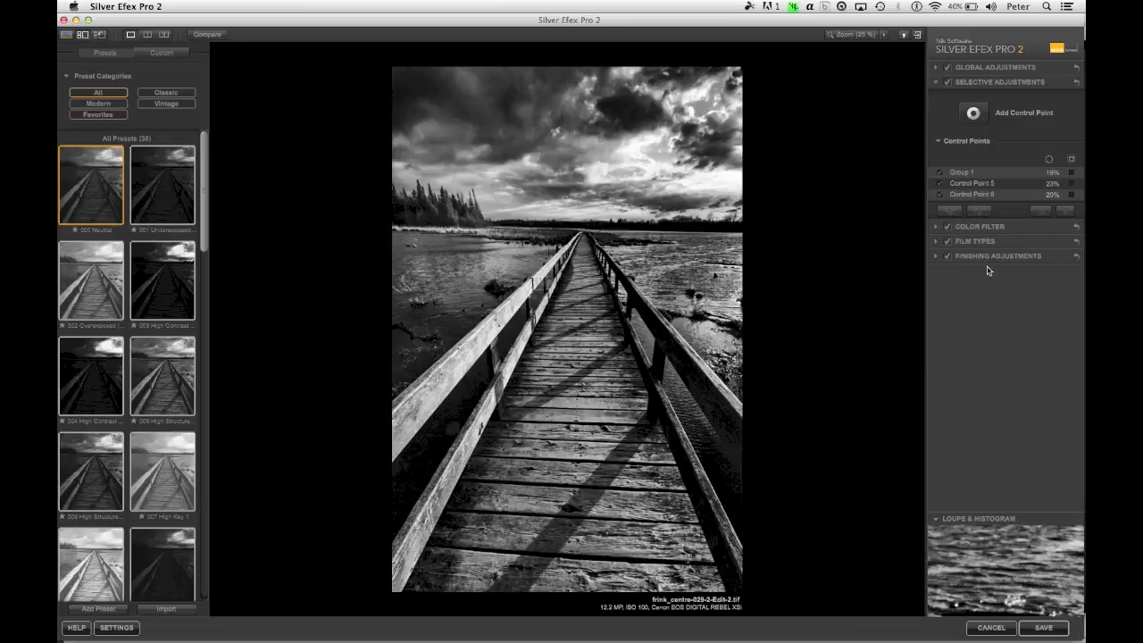
Add a control point in the sky above the boardwalk.
left_click(707, 182)
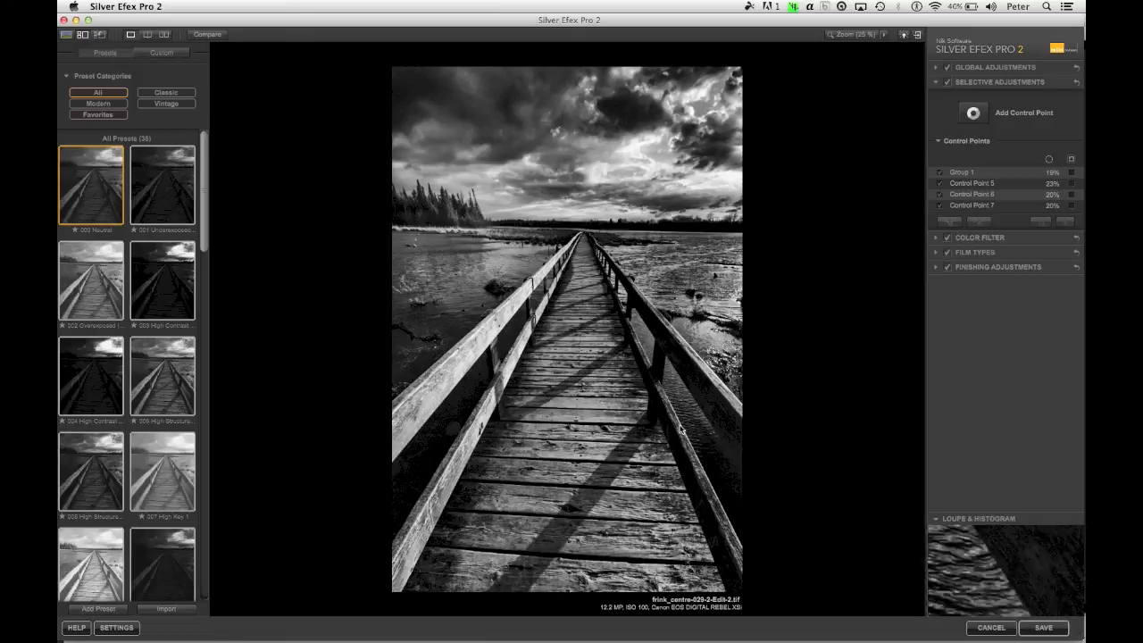
left_click(962, 171)
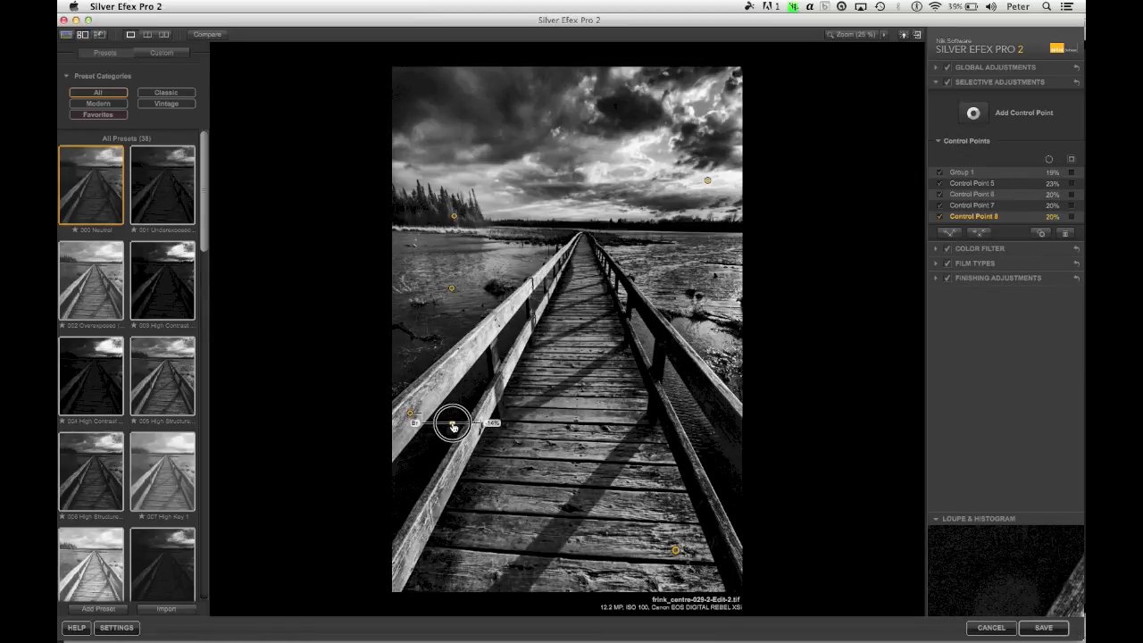
Add control points on the left railing and mid-boardwalk, nudging the newest further up.
left_click(445, 423)
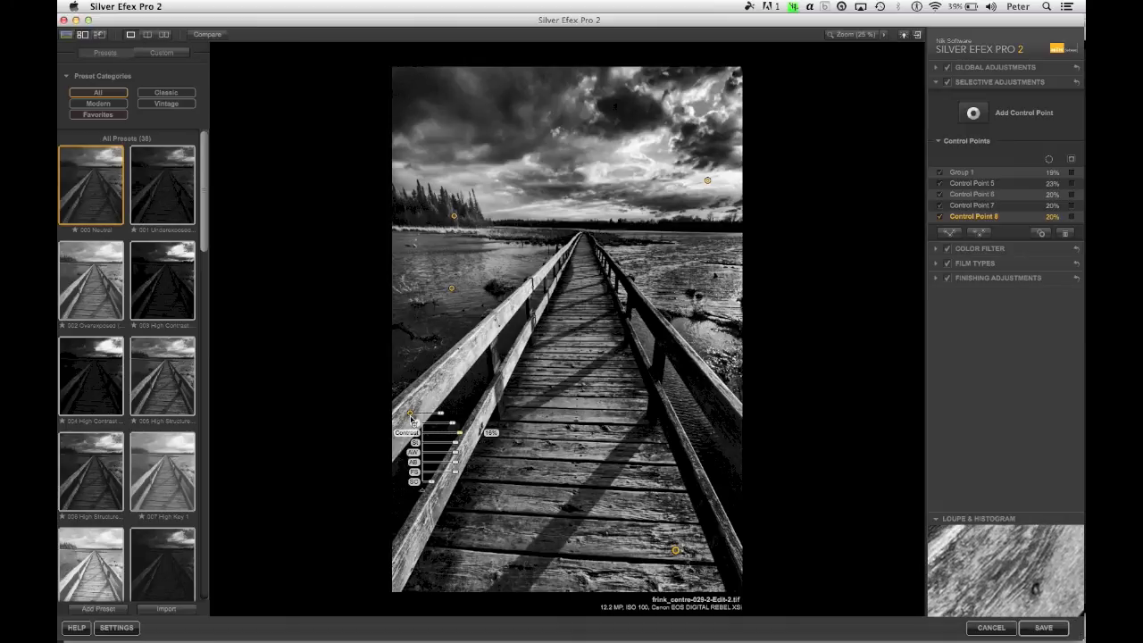
left_click(482, 330)
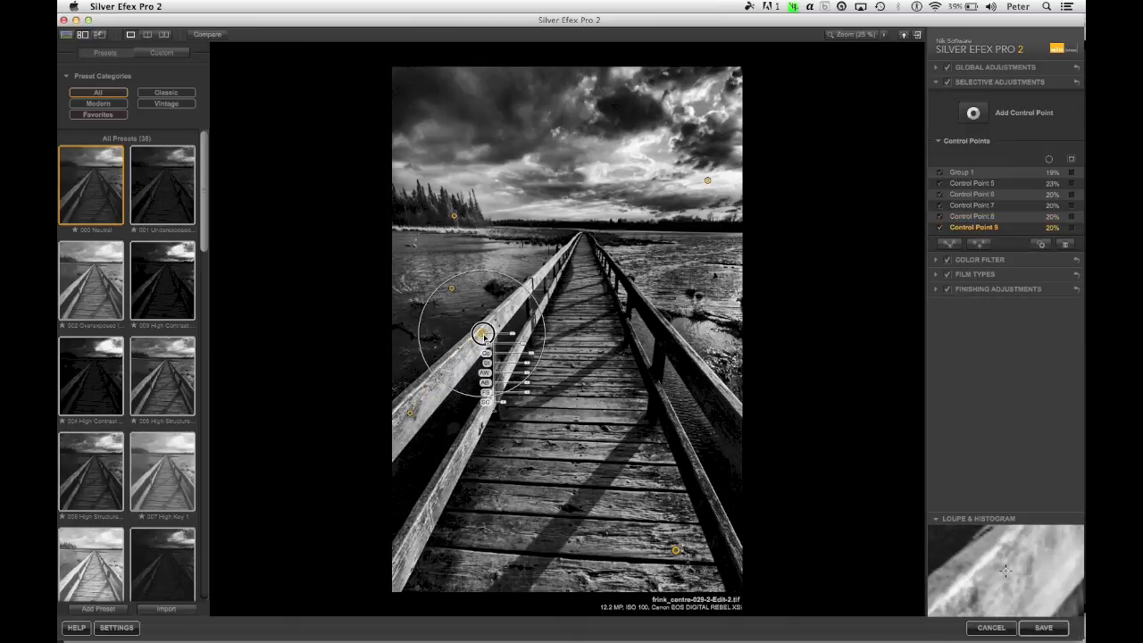
left_click(539, 273)
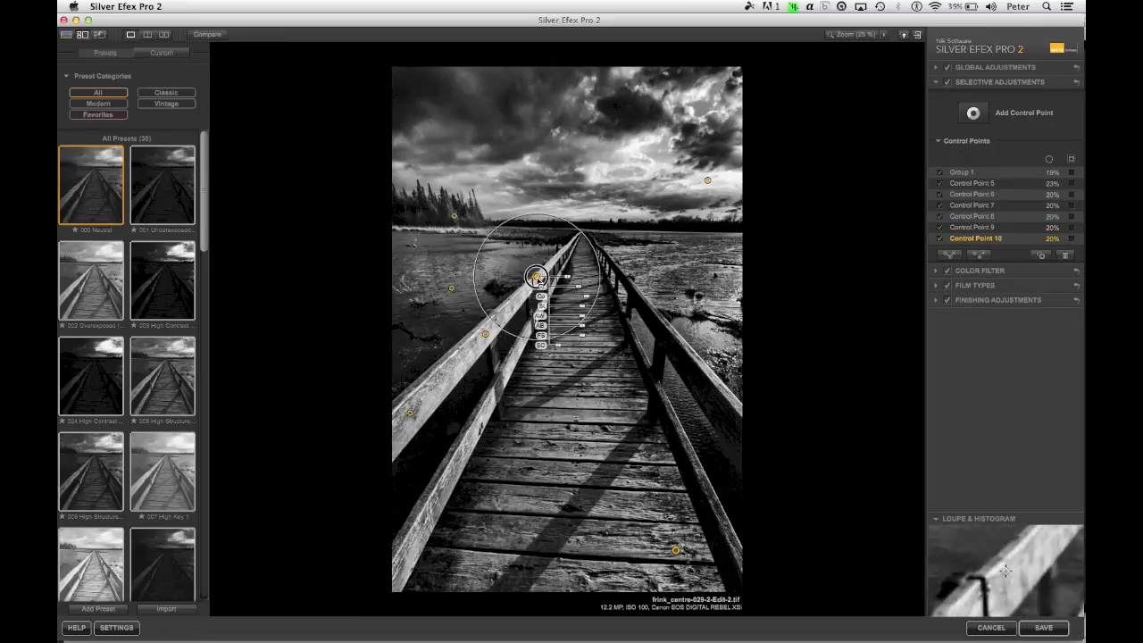
left_click_drag(540, 275, 553, 263)
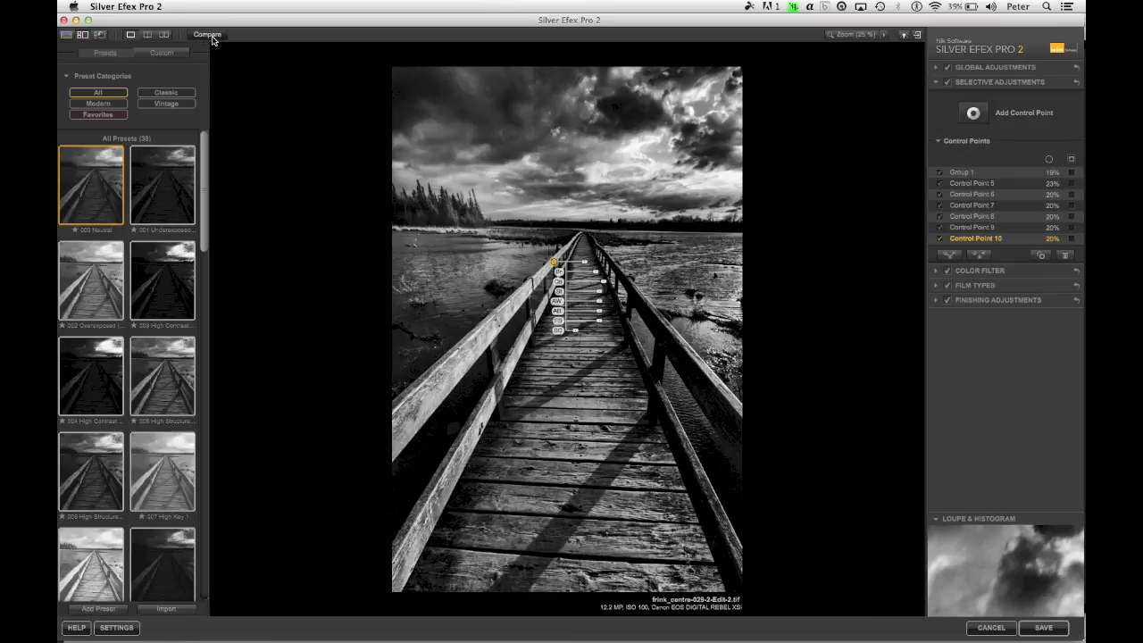
Compare the edit against the unadjusted version, then return to the black-and-white view.
left_click(207, 36)
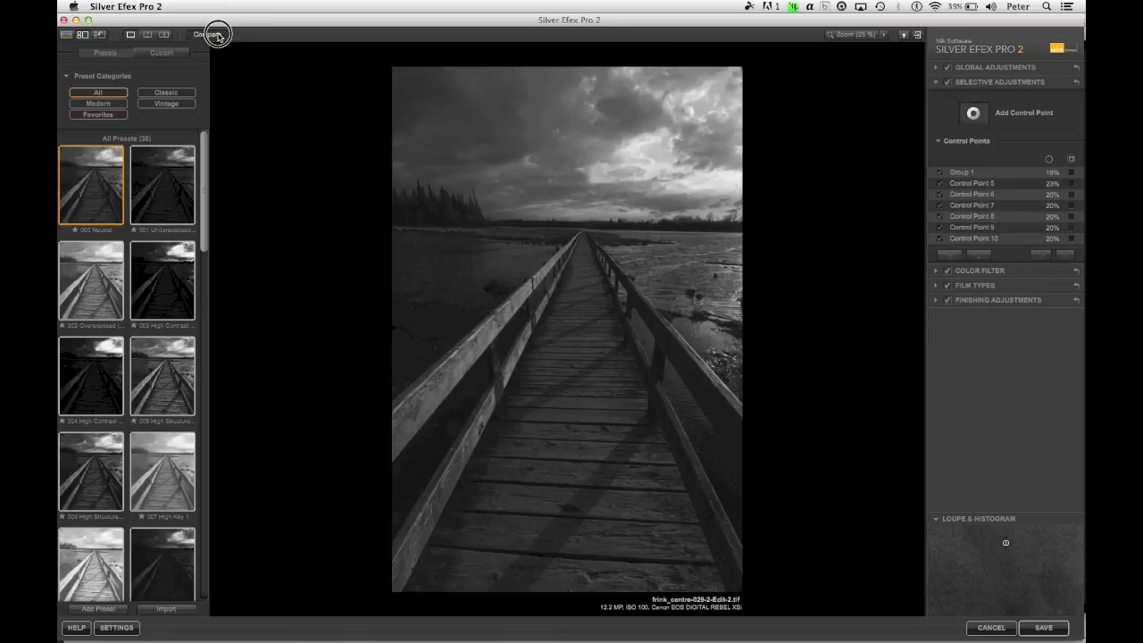
left_click(207, 36)
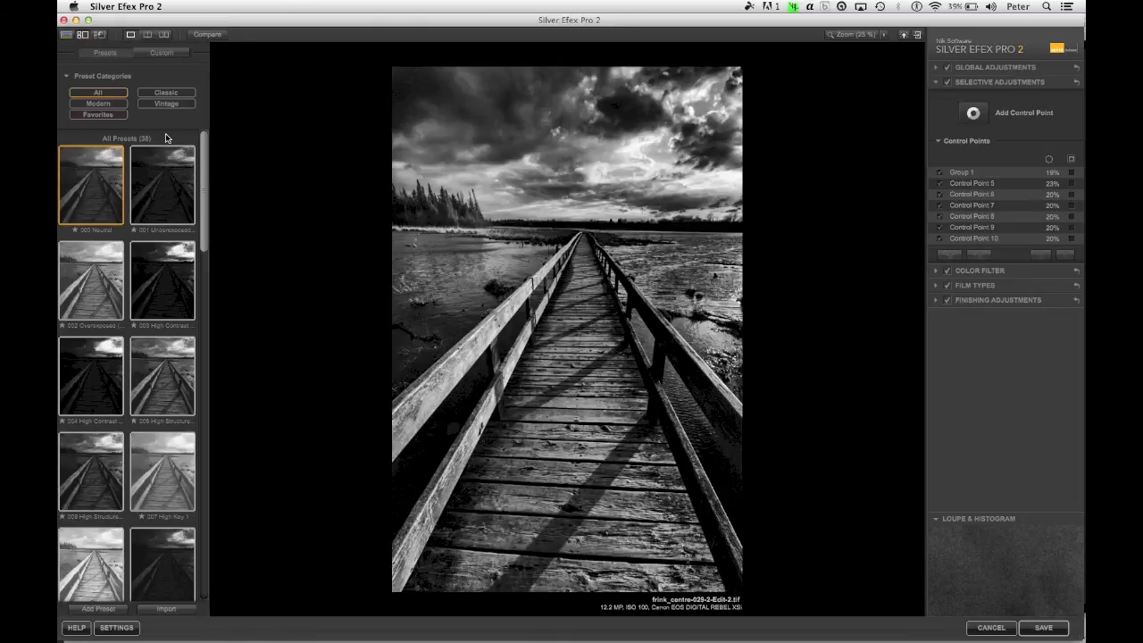
mouse_move(100, 37)
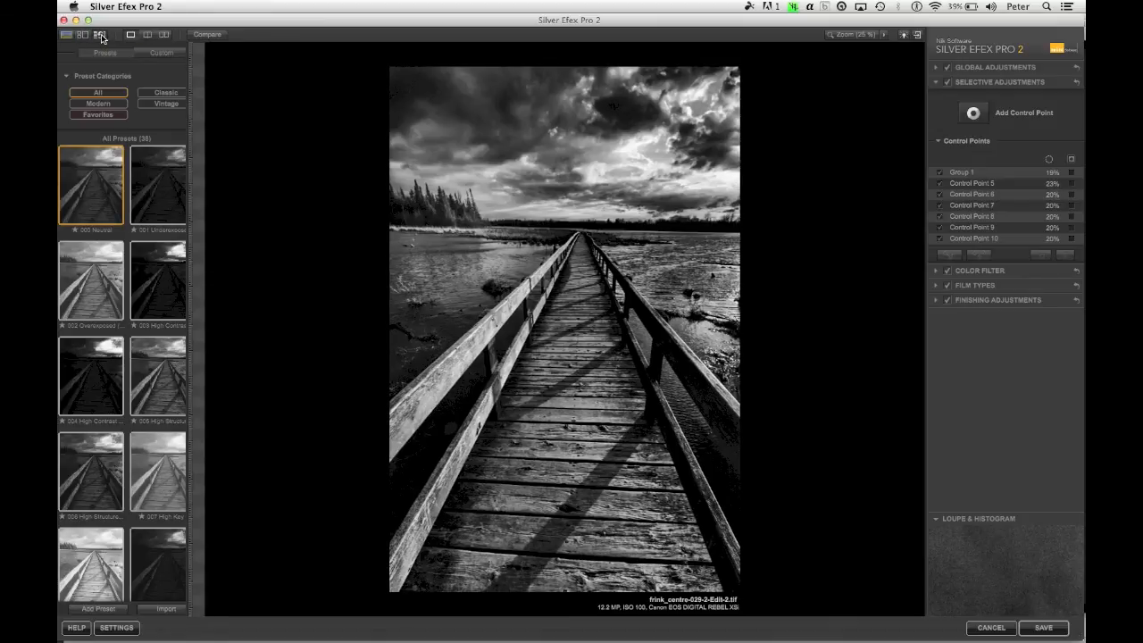
Show the edit history and display the original colour boardwalk photo.
left_click(96, 35)
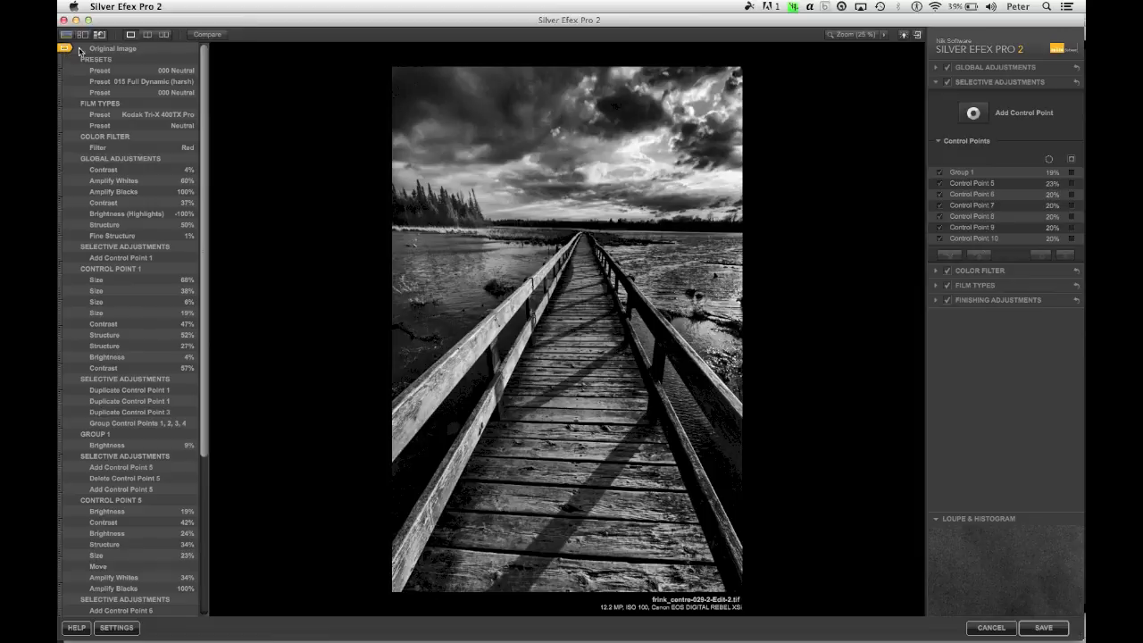
left_click(211, 36)
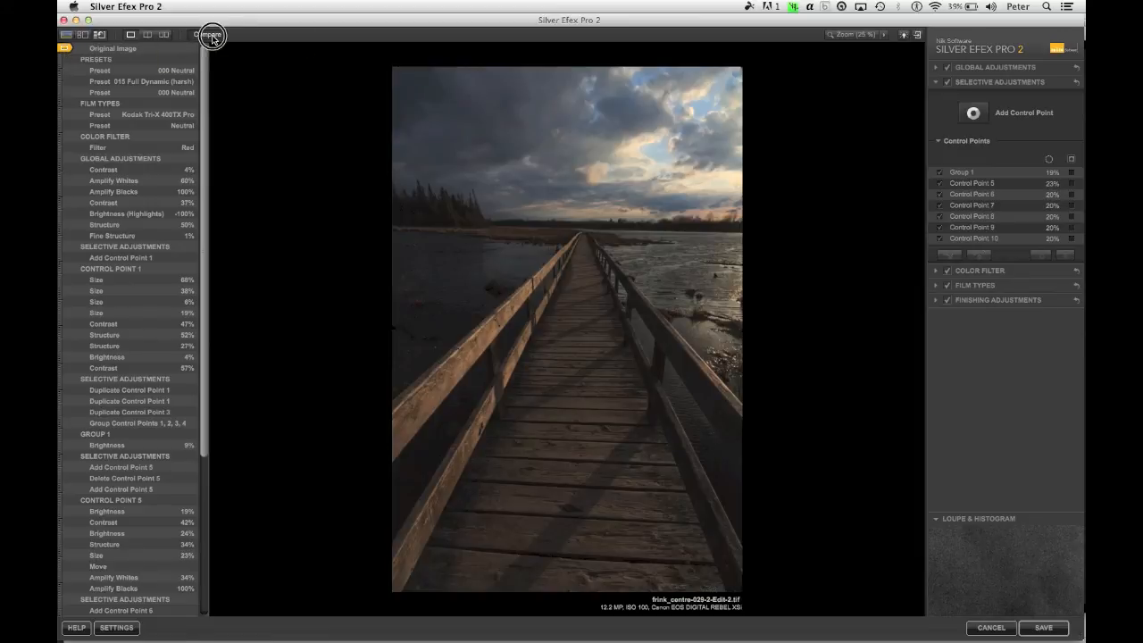